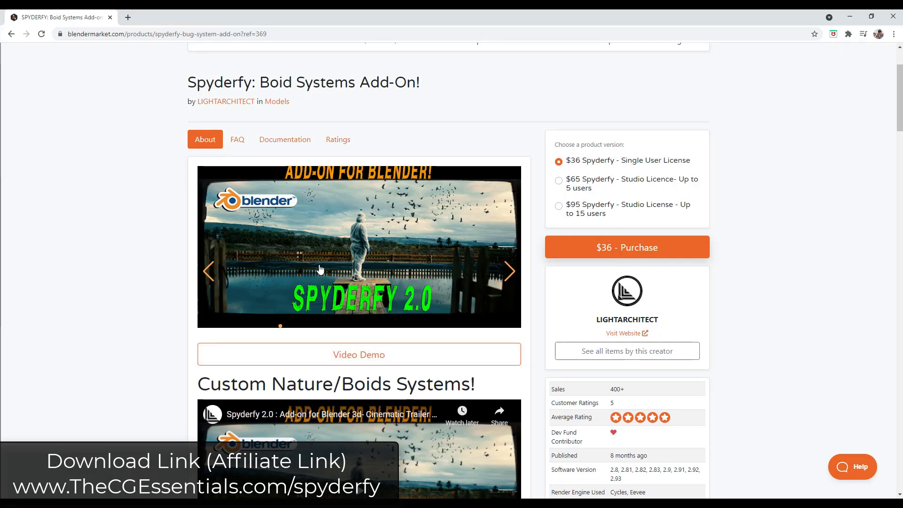
Zoom the viewport out to take in the scene around the plane
scroll(down, 3)
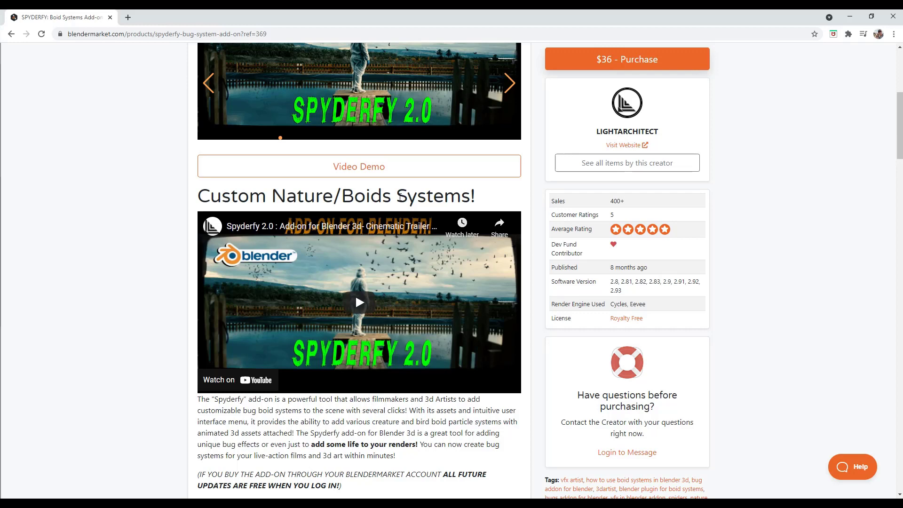
mouse_move(179, 288)
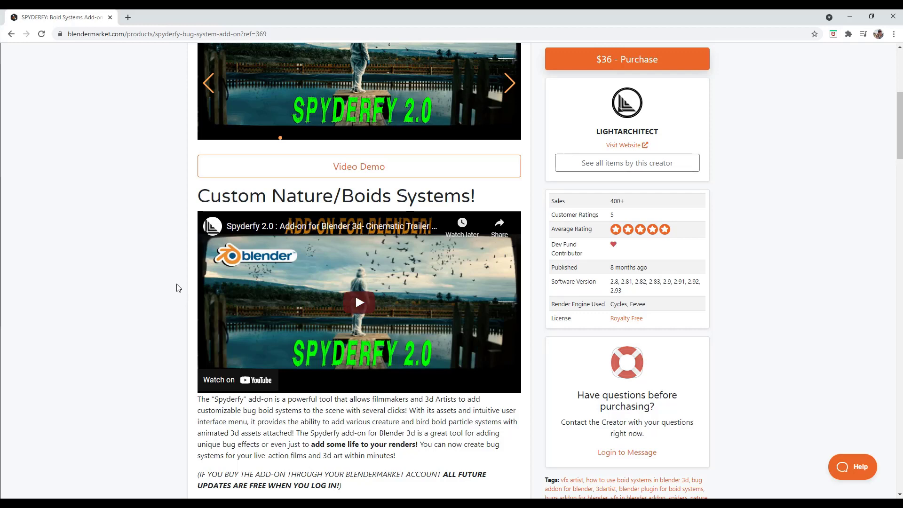
mouse_move(200, 294)
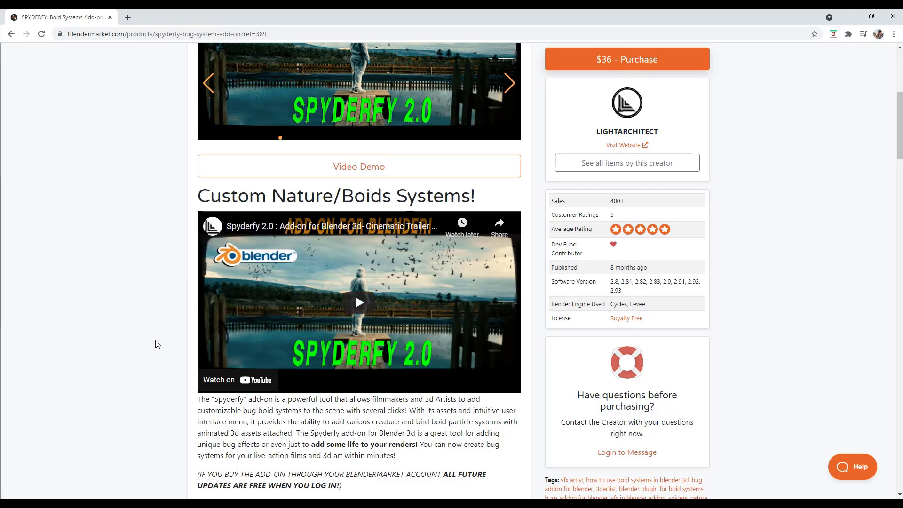
scroll(down, 3)
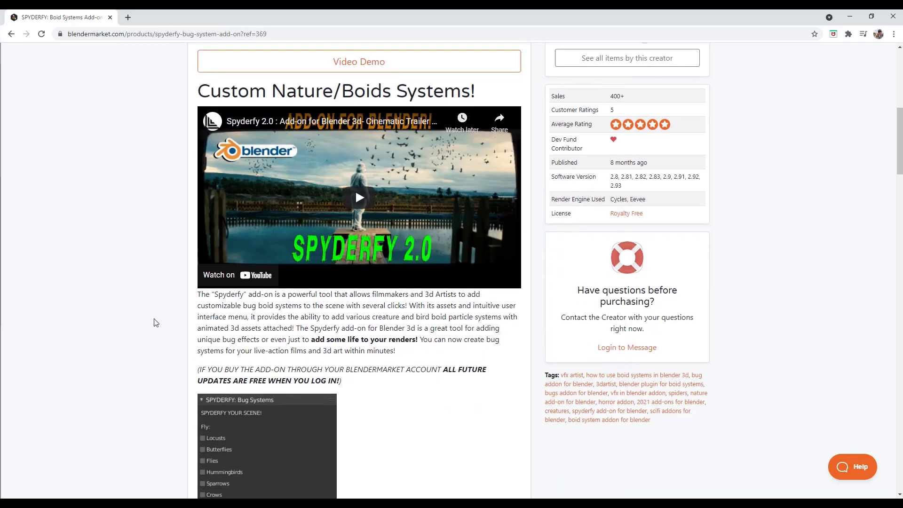
scroll(down, 3)
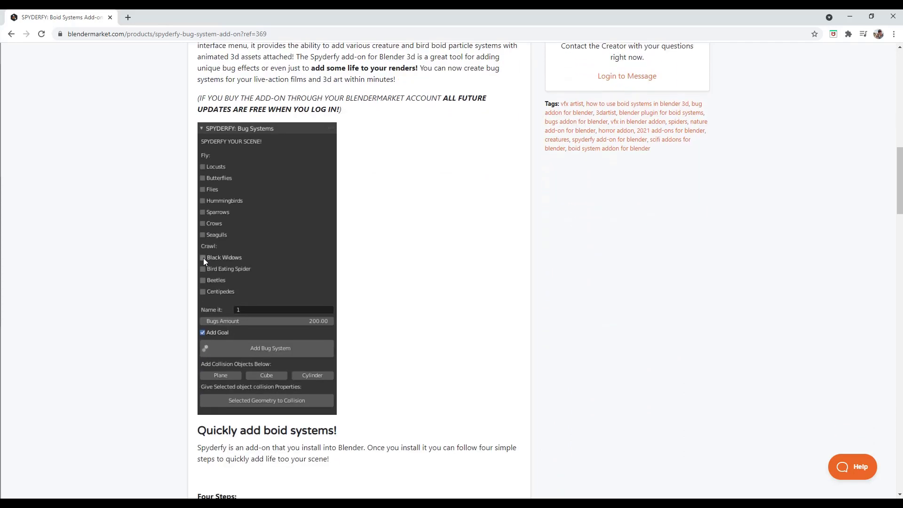
mouse_move(370, 315)
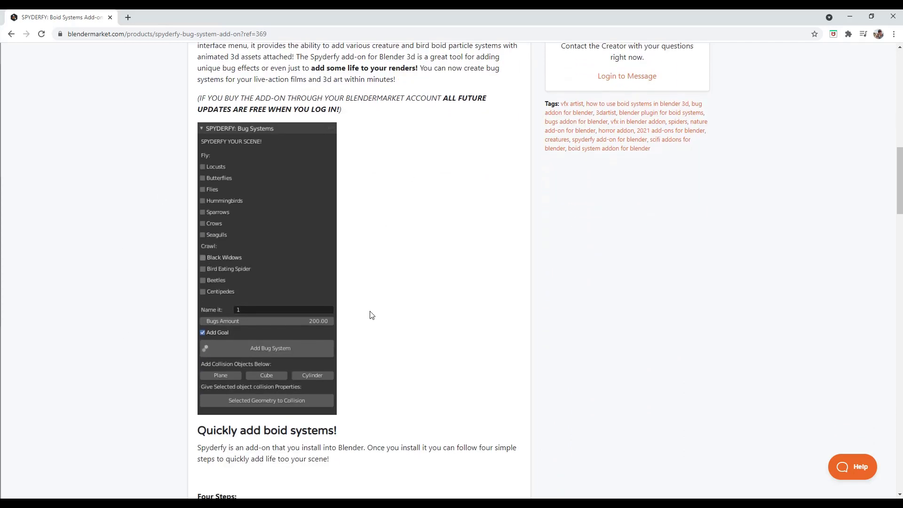
mouse_move(380, 315)
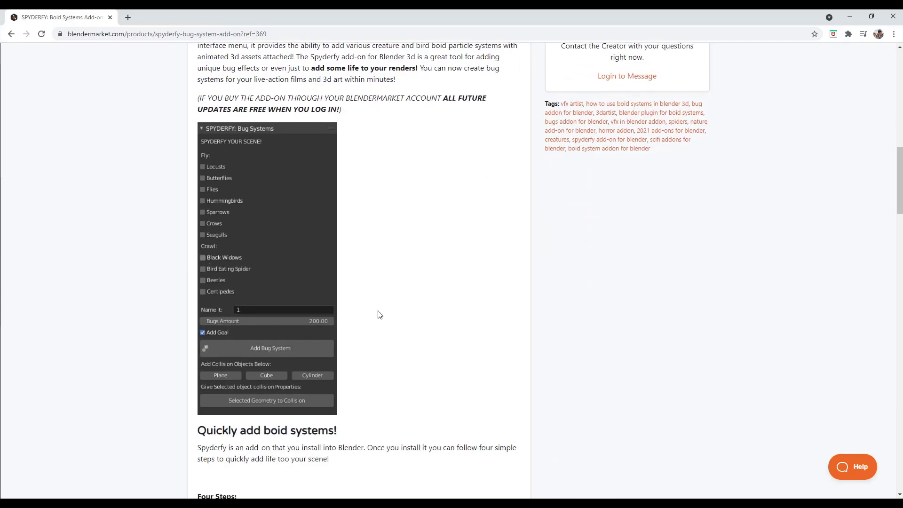
scroll(down, 3)
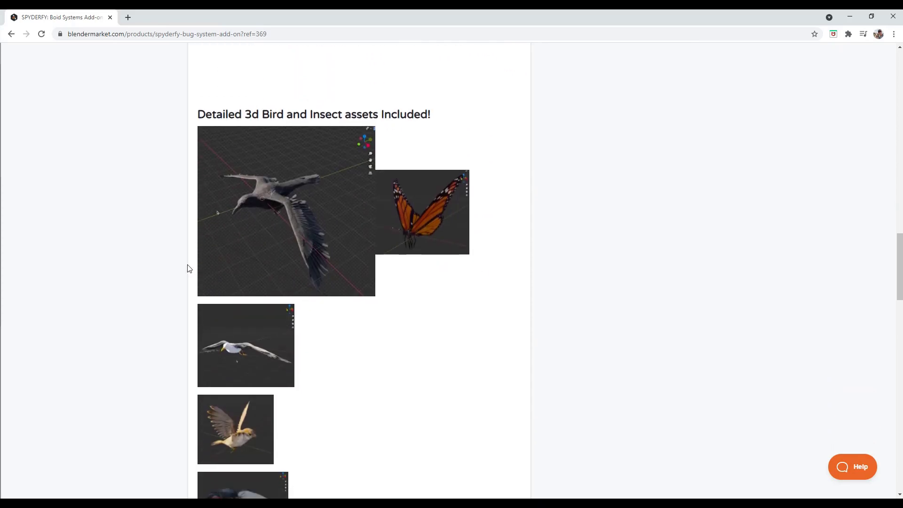
scroll(down, 3)
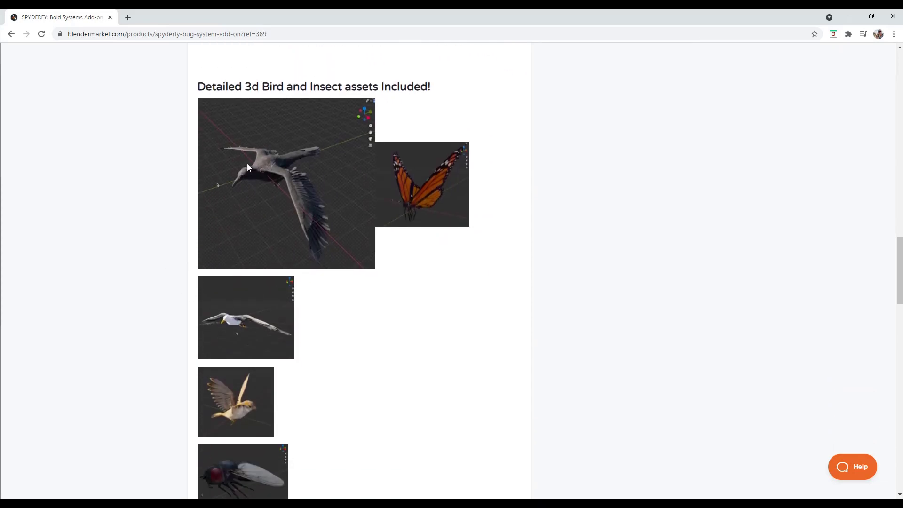
scroll(down, 3)
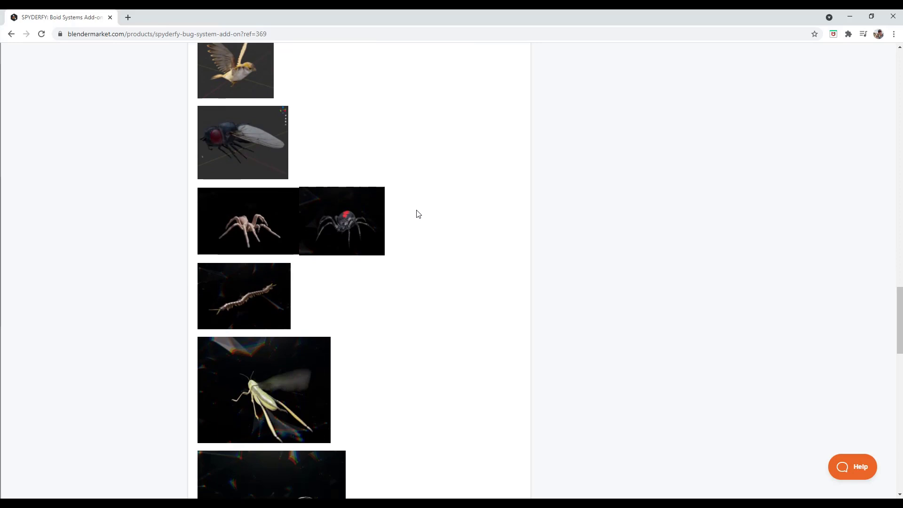
scroll(down, 3)
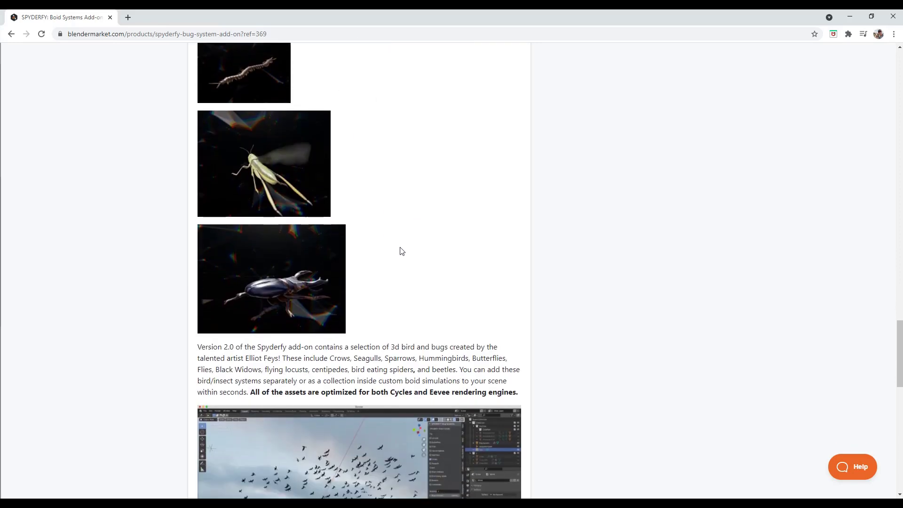
mouse_move(412, 251)
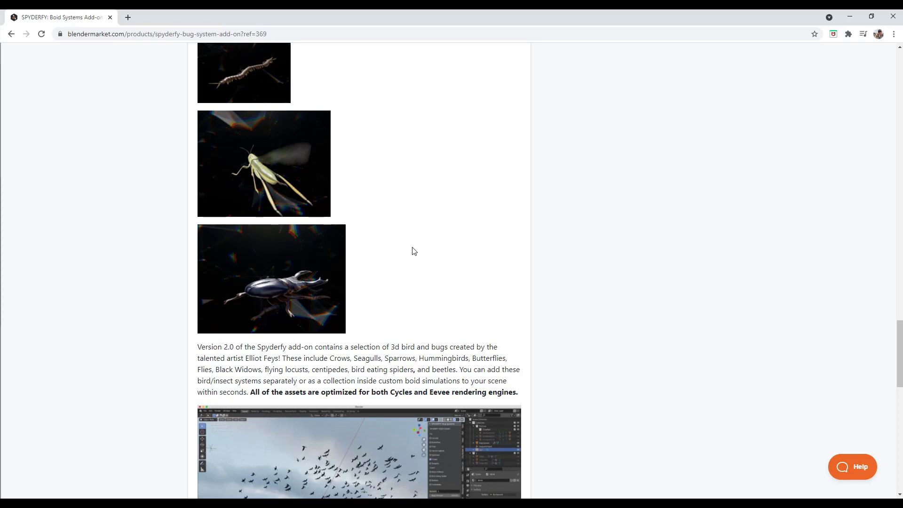
mouse_move(231, 177)
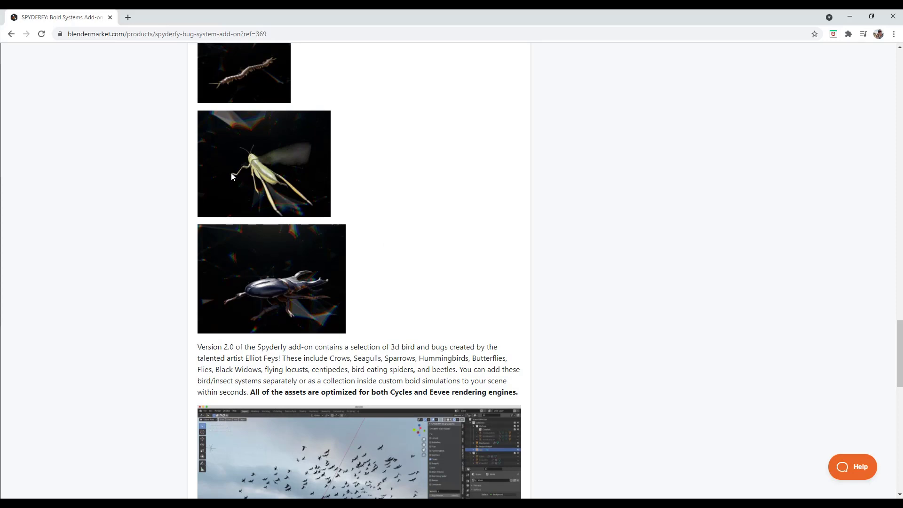
scroll(down, 3)
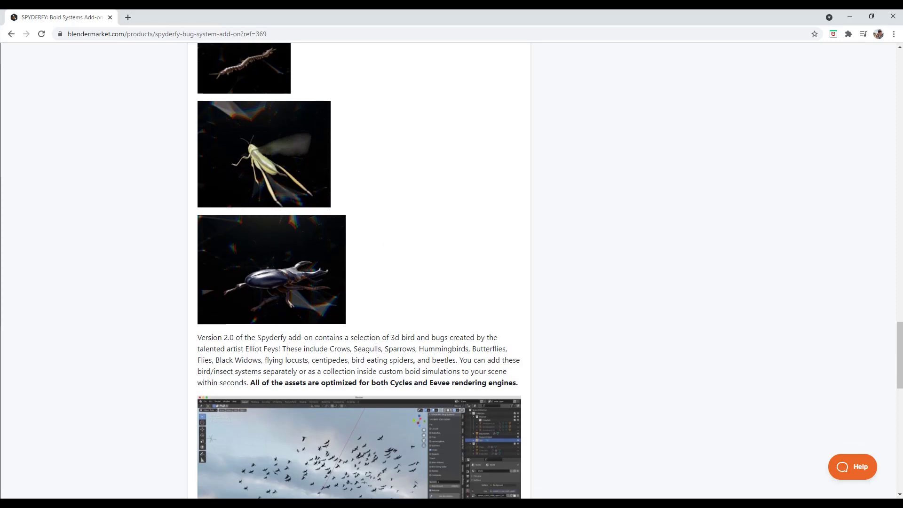
scroll(down, 3)
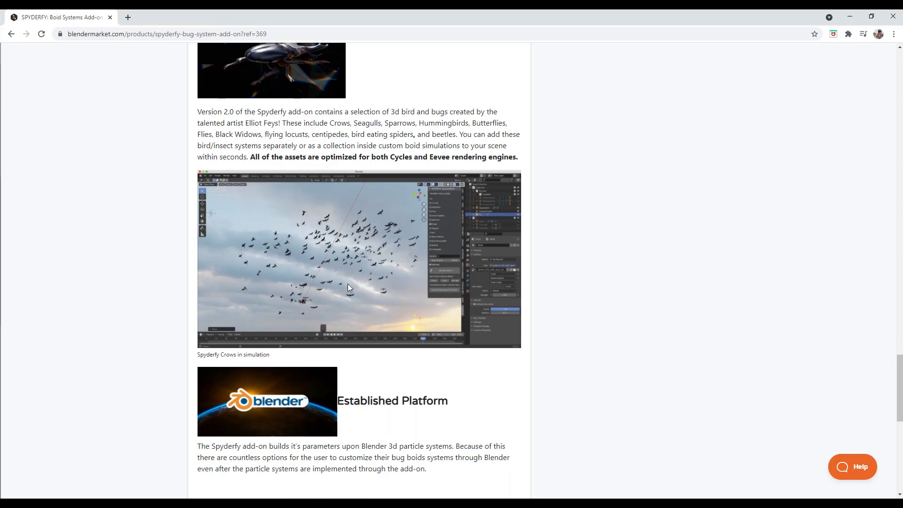
mouse_move(399, 233)
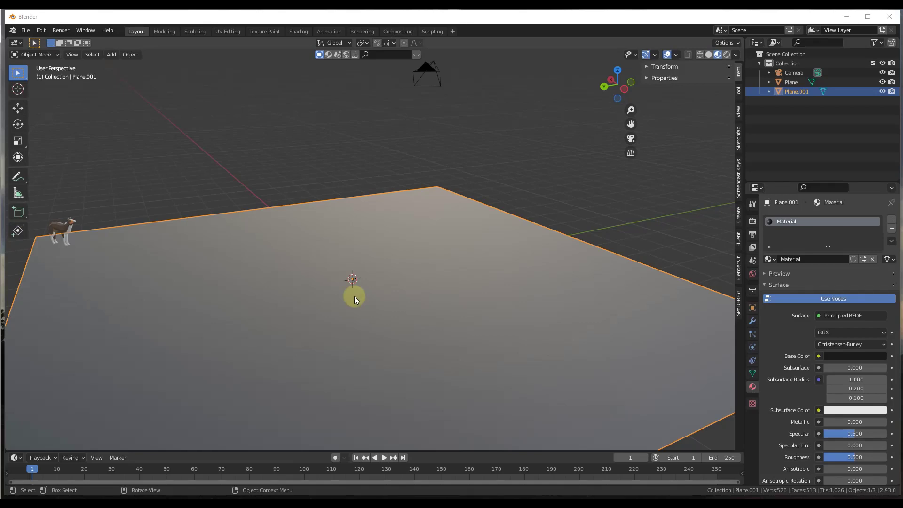
Search Preferences for the Spyderfy add-on, then recentre the plane and open the Spyderfy panel
click(41, 30)
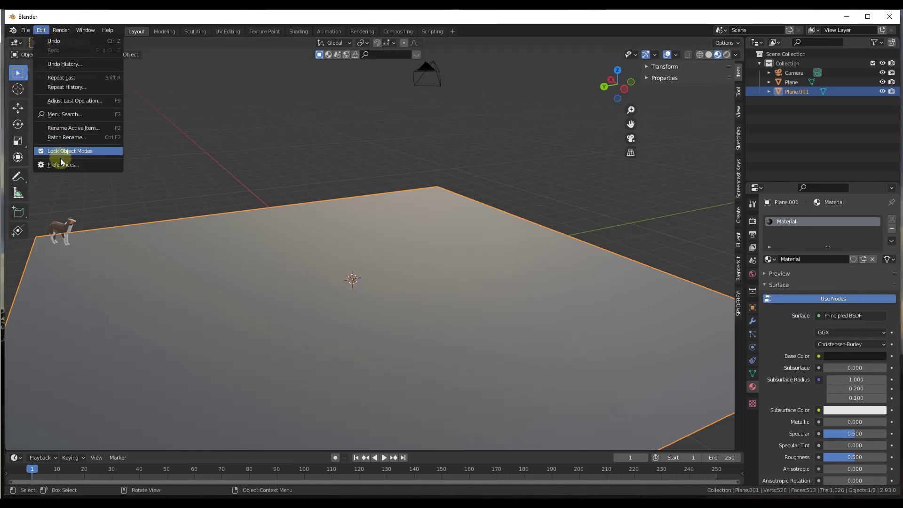
click(62, 164)
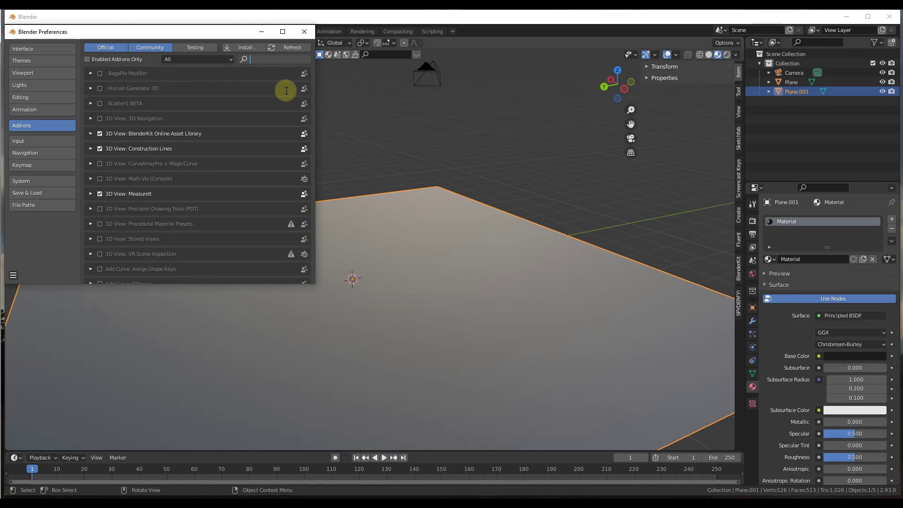
text(spyder)
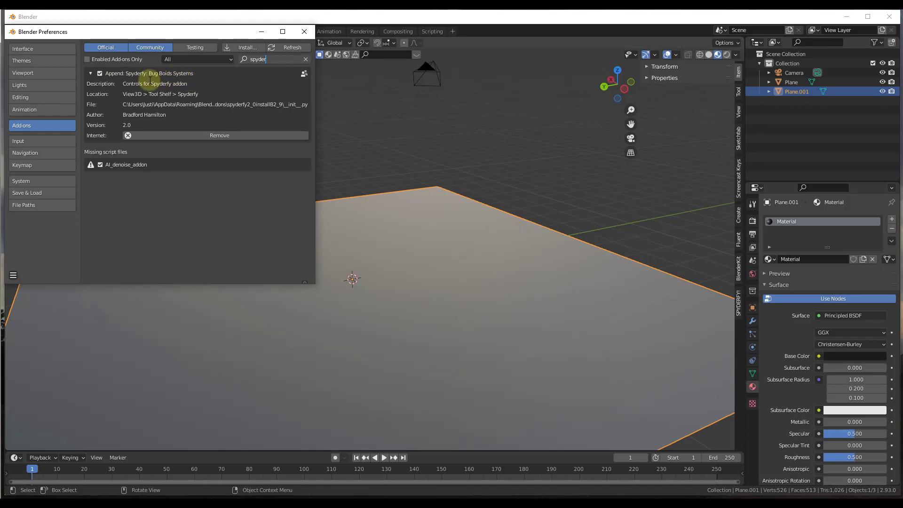
mouse_move(739, 305)
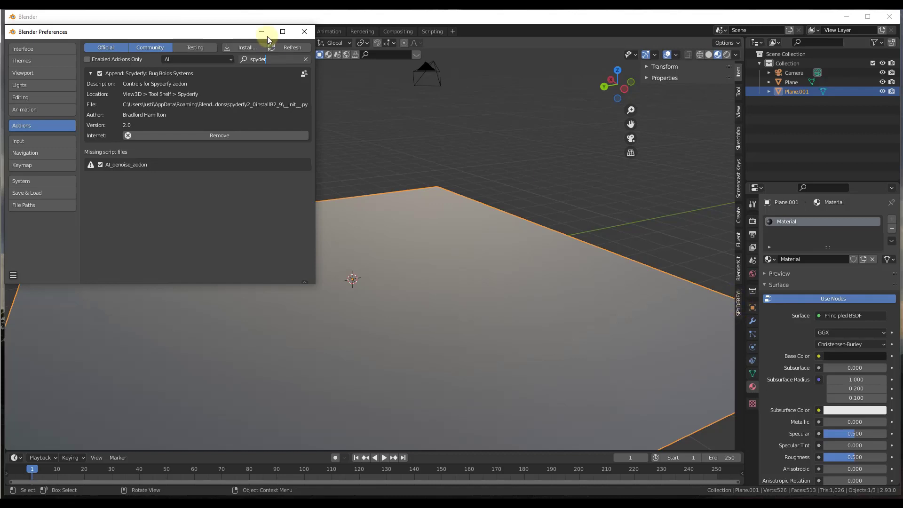
click(304, 31)
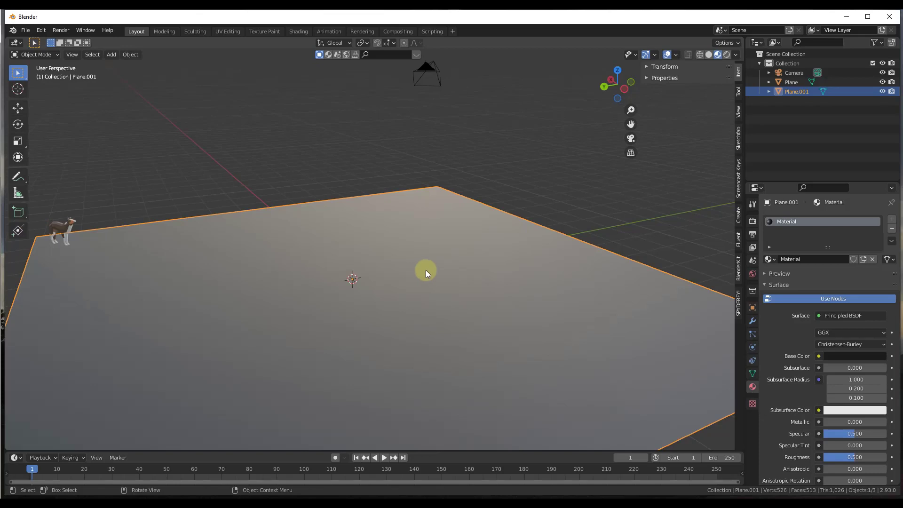
drag(426, 274, 602, 248)
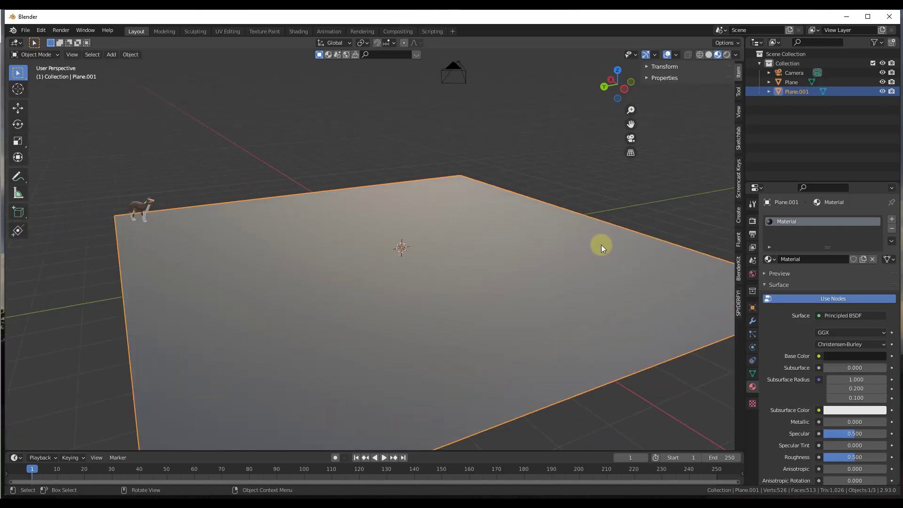
click(739, 295)
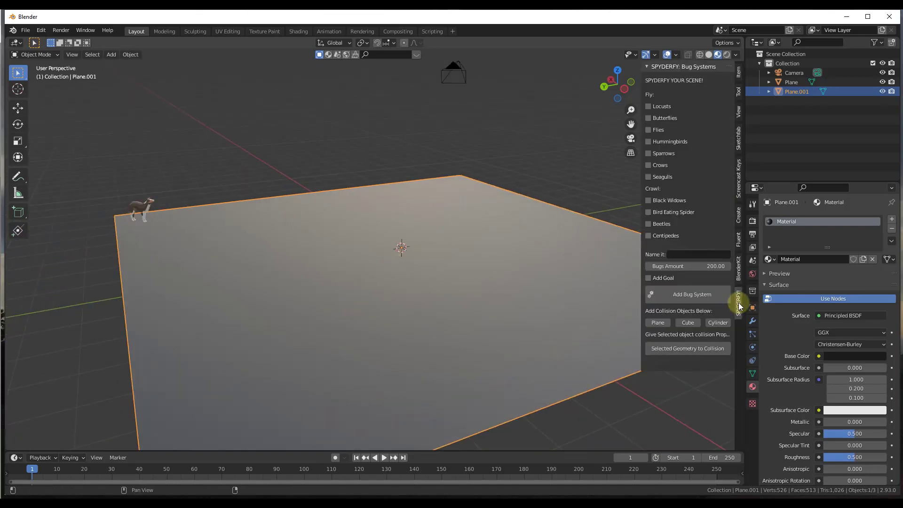
mouse_move(672, 80)
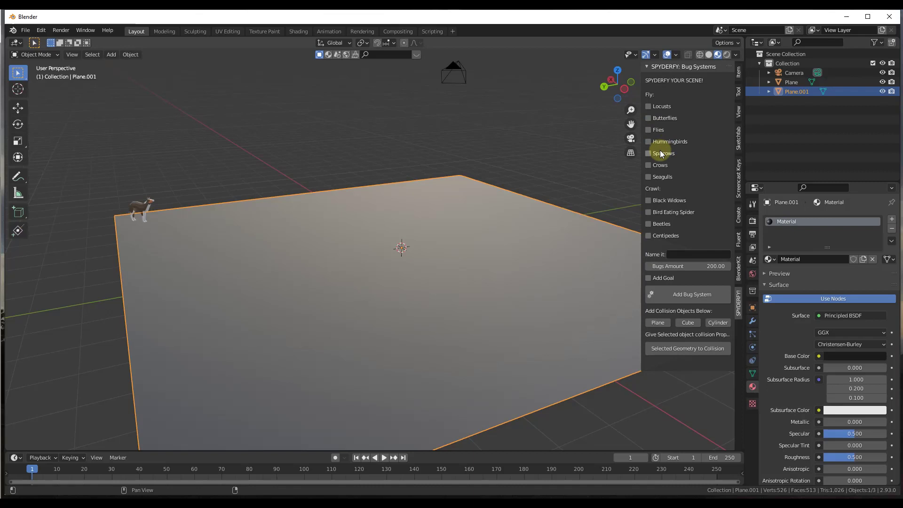
mouse_move(668, 132)
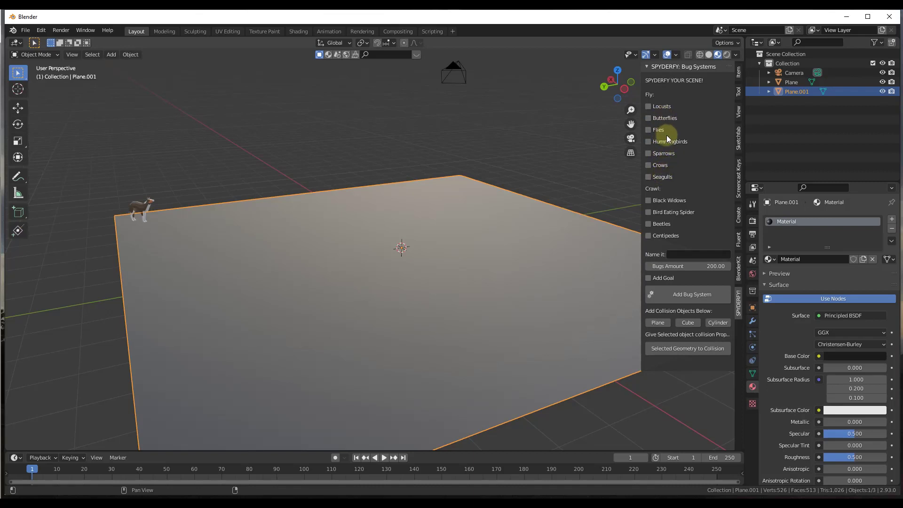
mouse_move(653, 206)
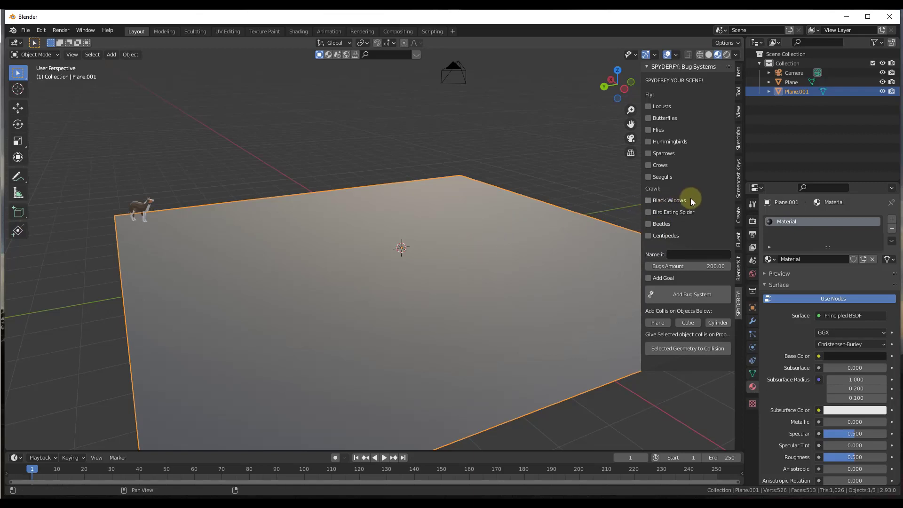
mouse_move(691, 200)
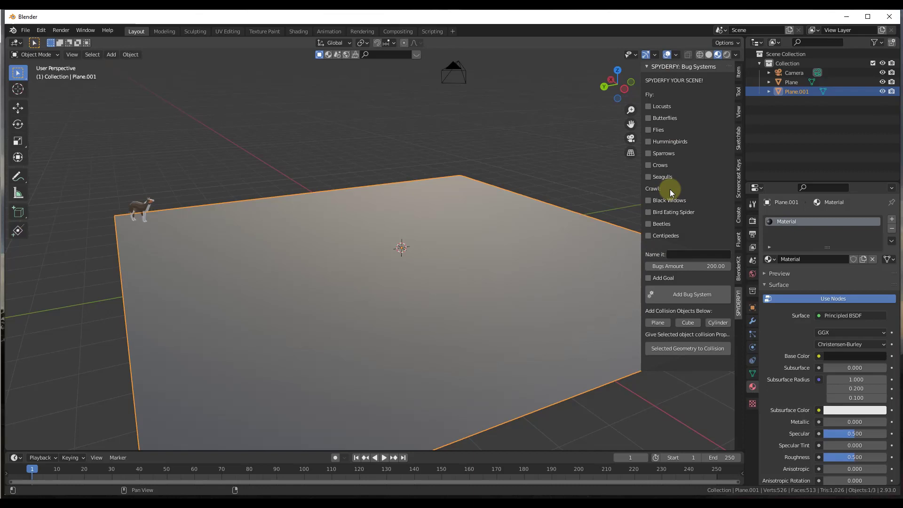
mouse_move(720, 163)
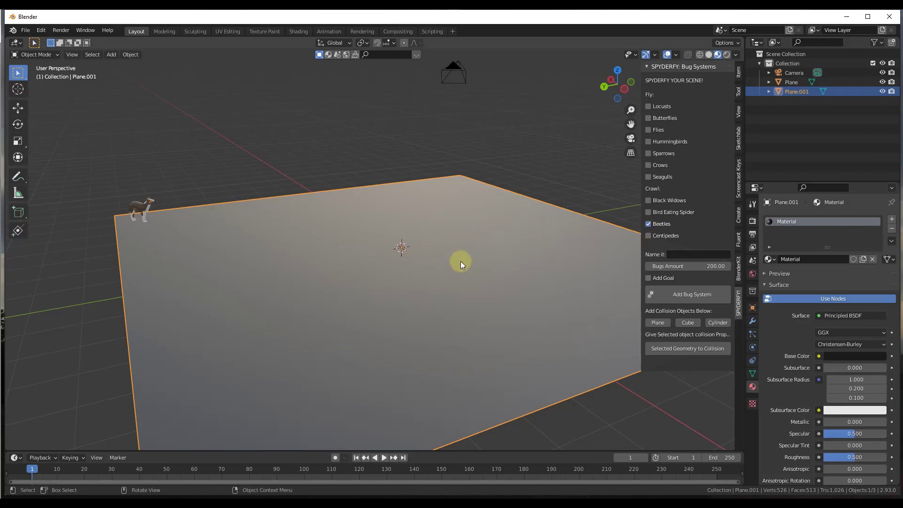
mouse_move(620, 266)
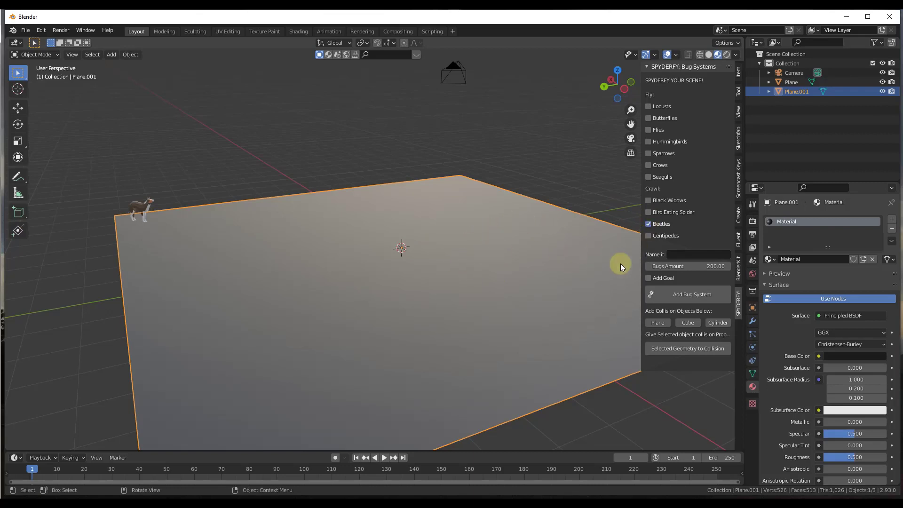
Name the beetle bug system 'Bugs' and enable Add Goal
click(700, 255)
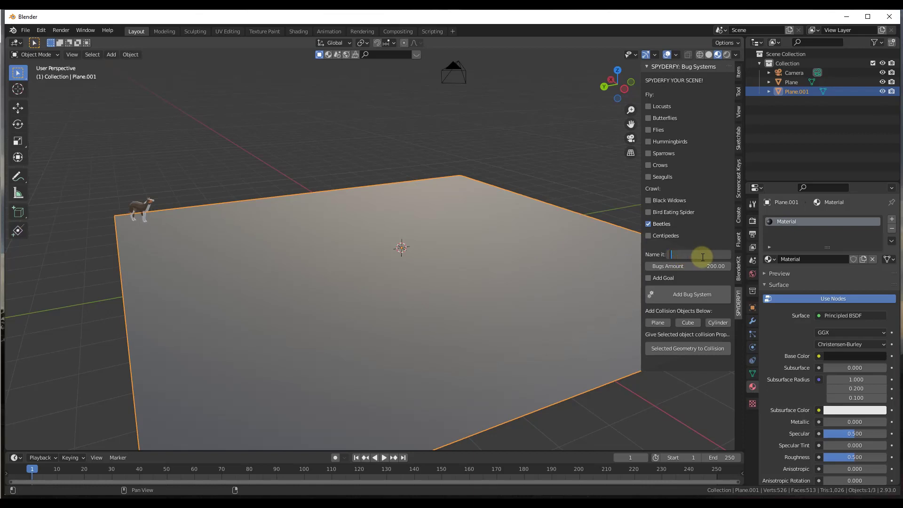
text(Bugs)
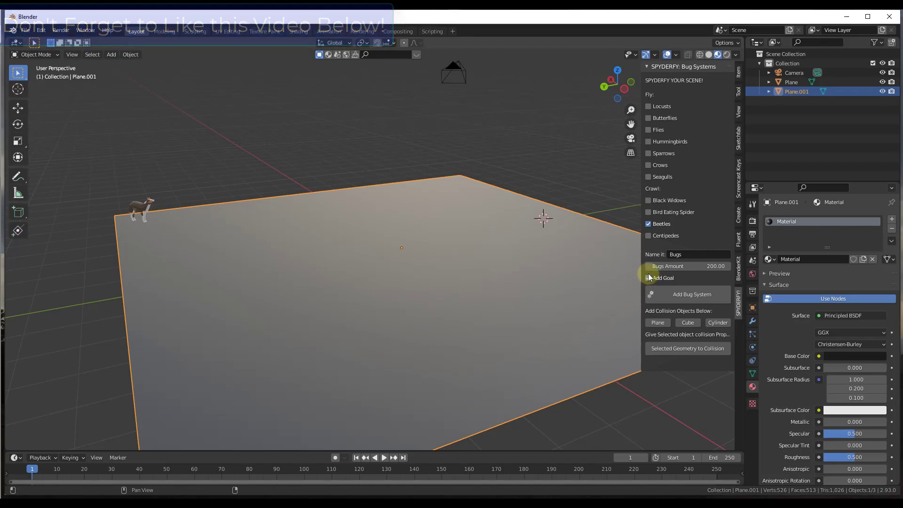
click(648, 278)
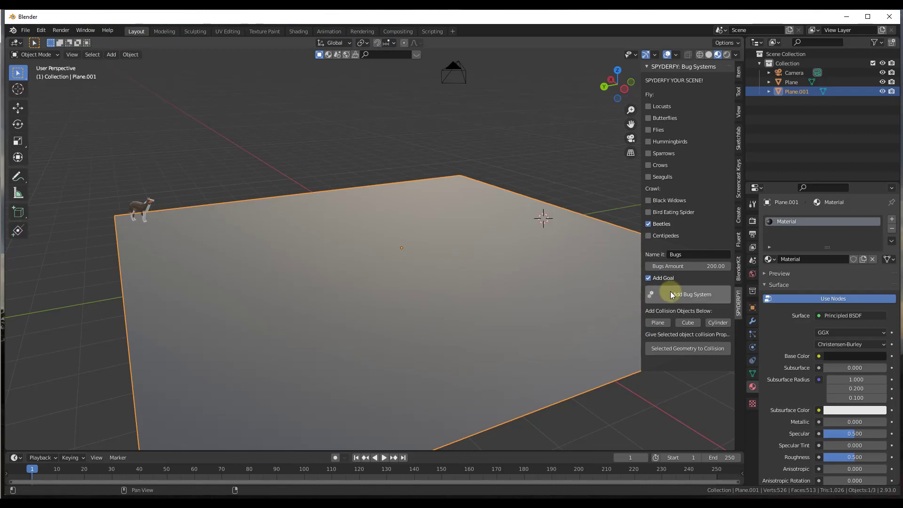
Add the Bugs beetle system and play the timeline until the beetles spread, then pause
click(692, 294)
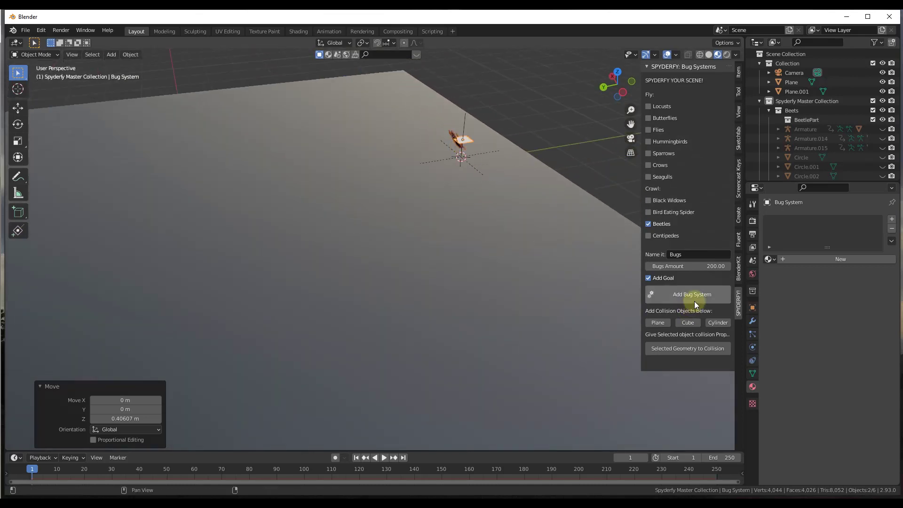
click(384, 457)
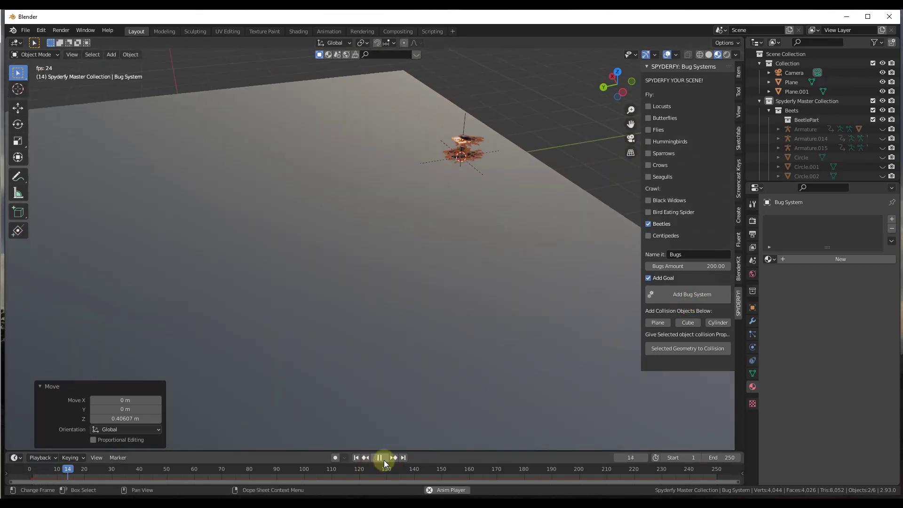
click(379, 457)
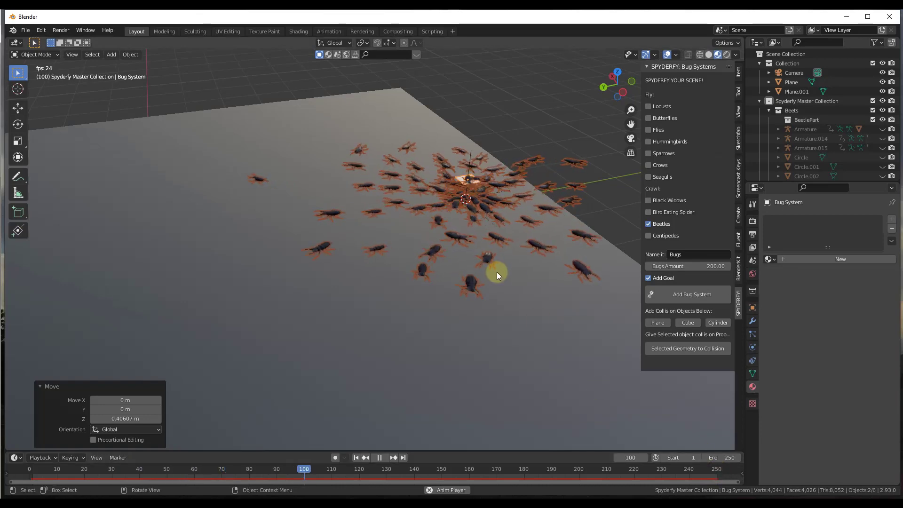
click(379, 458)
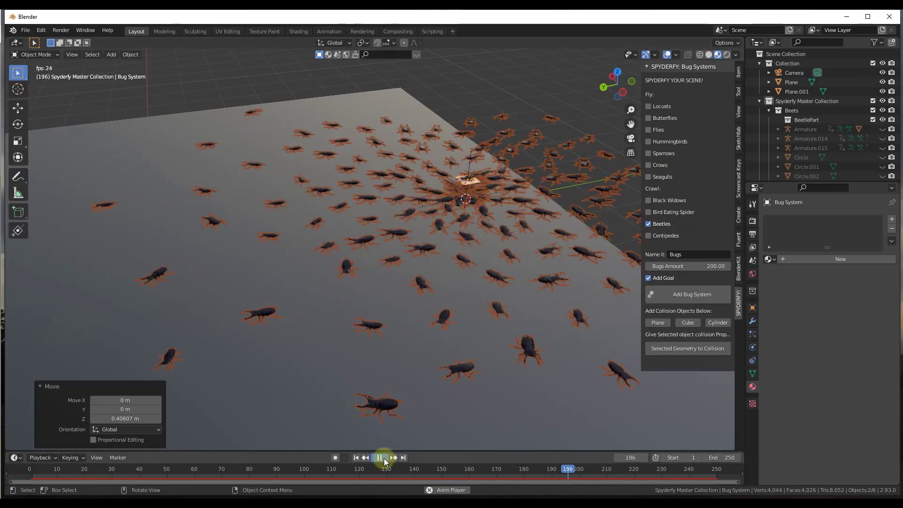
click(379, 457)
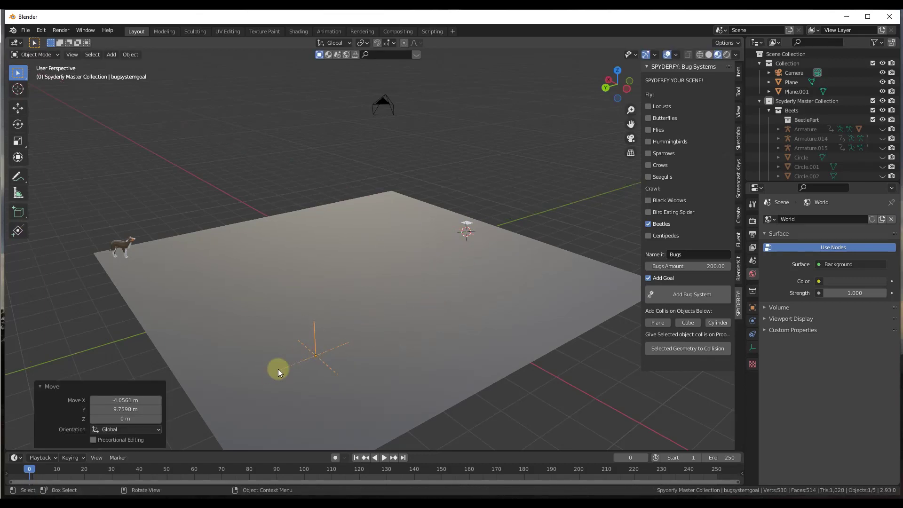
Drag the goal empty toward the plane's front, replay, and select the beetle swarm
drag(278, 371, 315, 356)
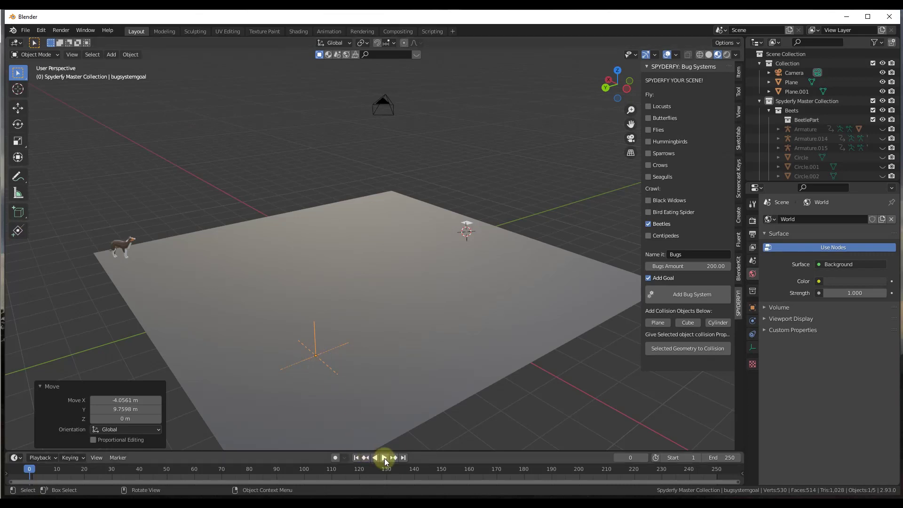
click(384, 457)
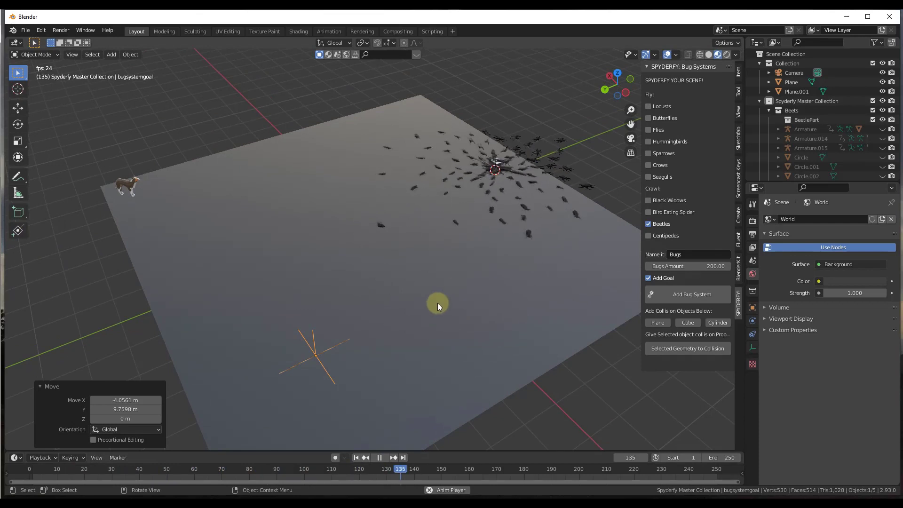
drag(400, 469, 531, 469)
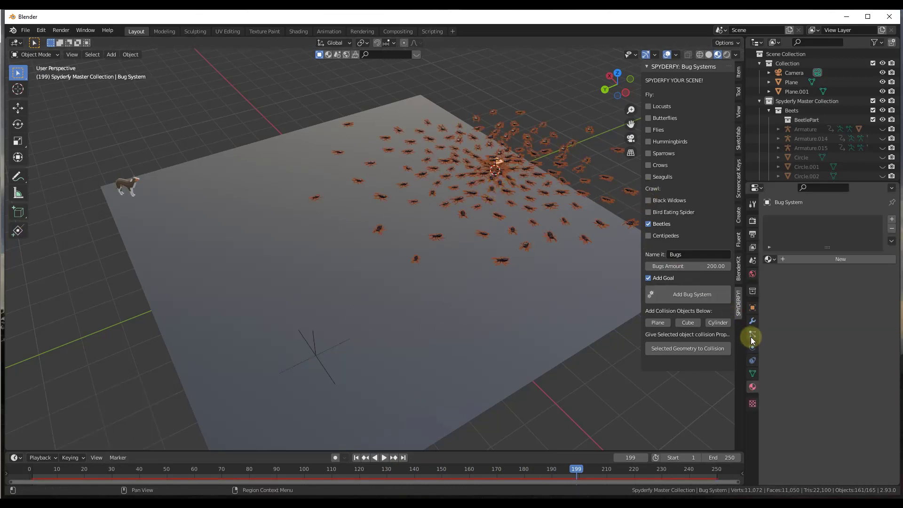
Open the Bug System particle settings and select the Goal rule under Boid Brain
click(752, 336)
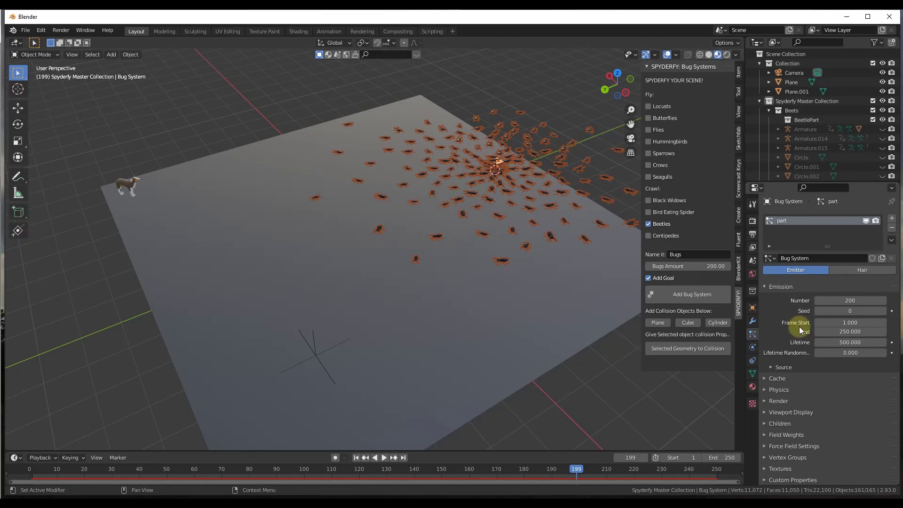
mouse_move(791, 413)
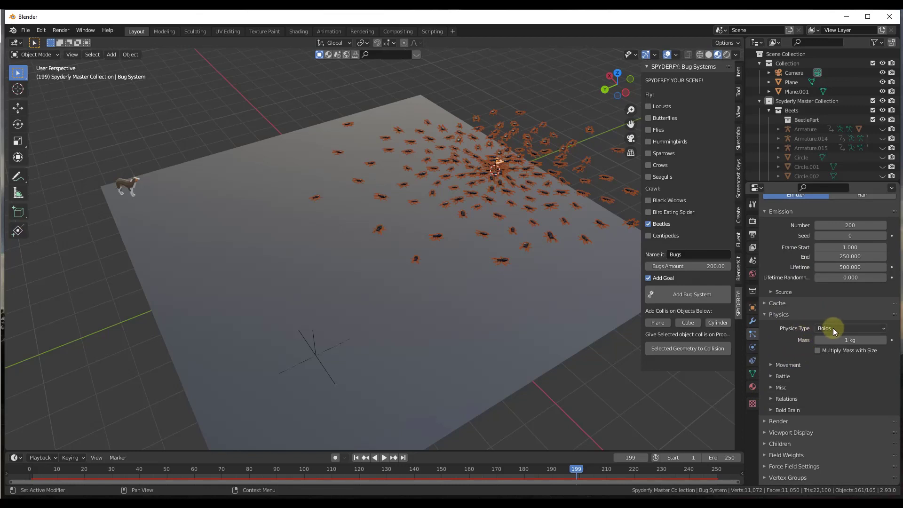
click(788, 410)
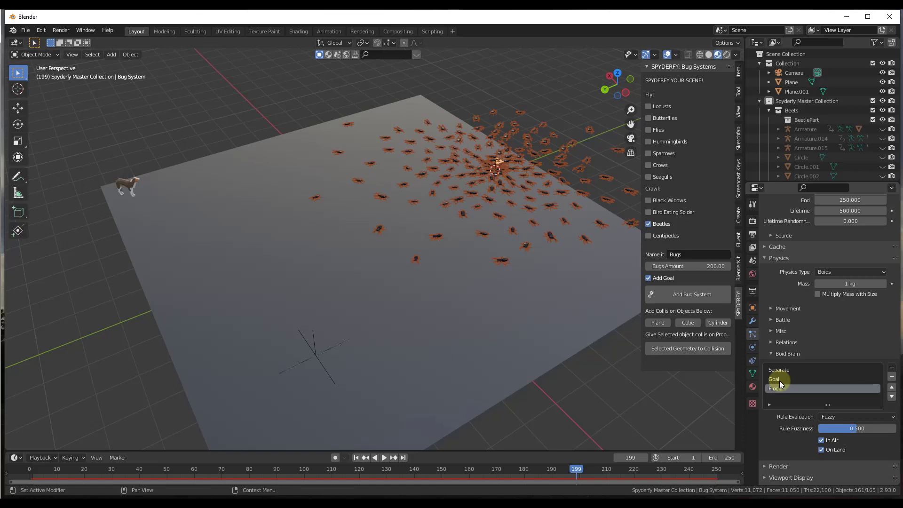
click(778, 380)
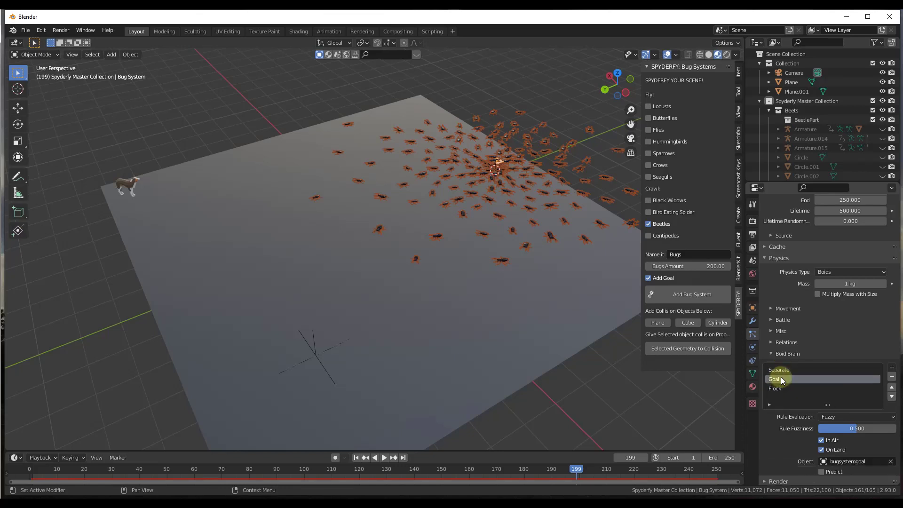
mouse_move(783, 373)
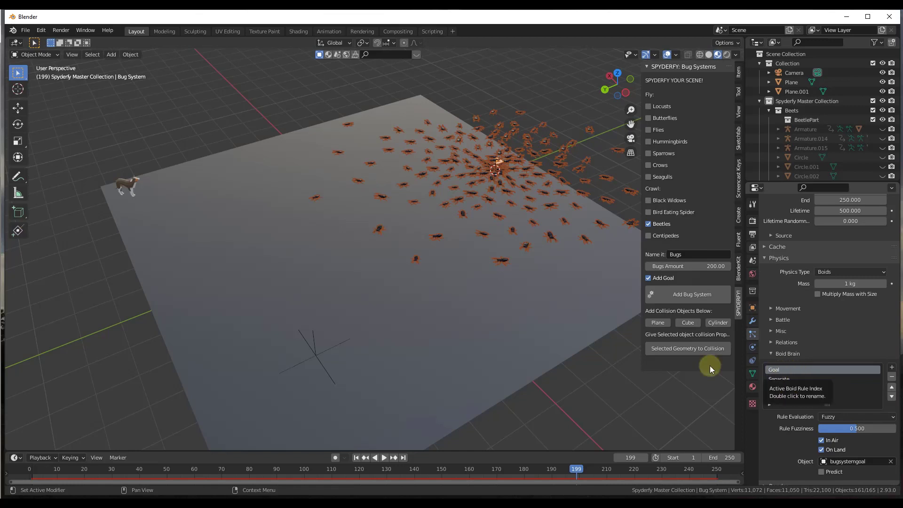
Rewind to frame 1 and play until beetles stream to the goal, then pause
click(356, 457)
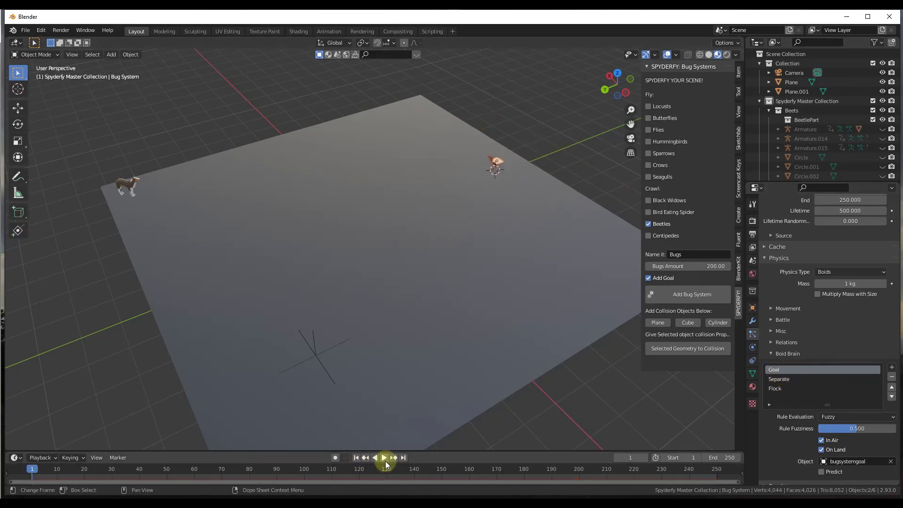
click(385, 458)
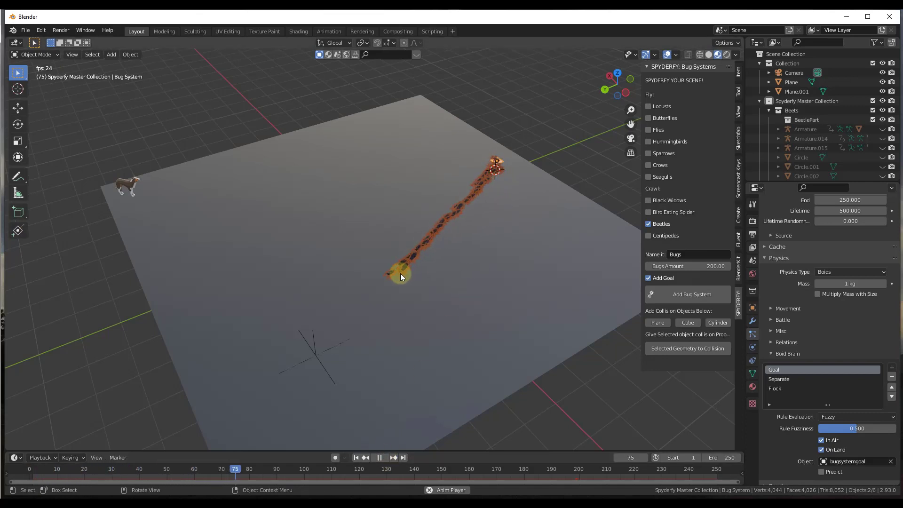
click(393, 457)
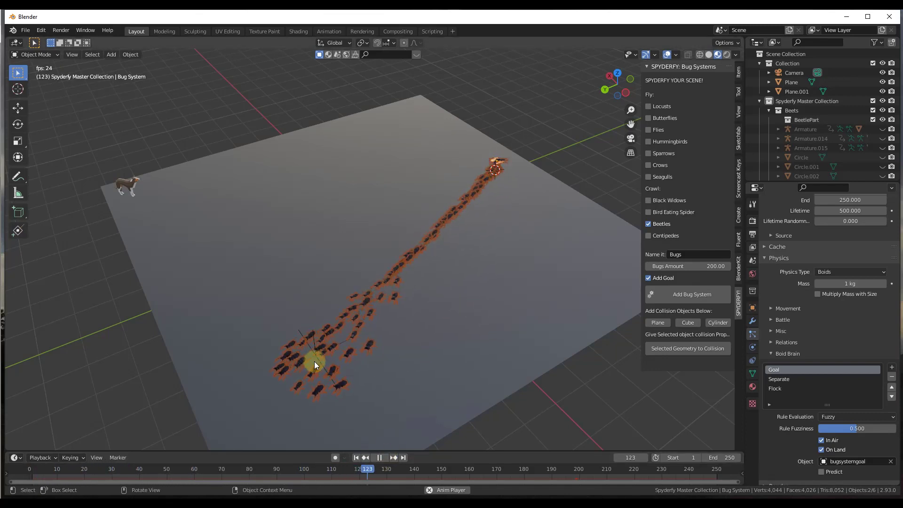
click(379, 457)
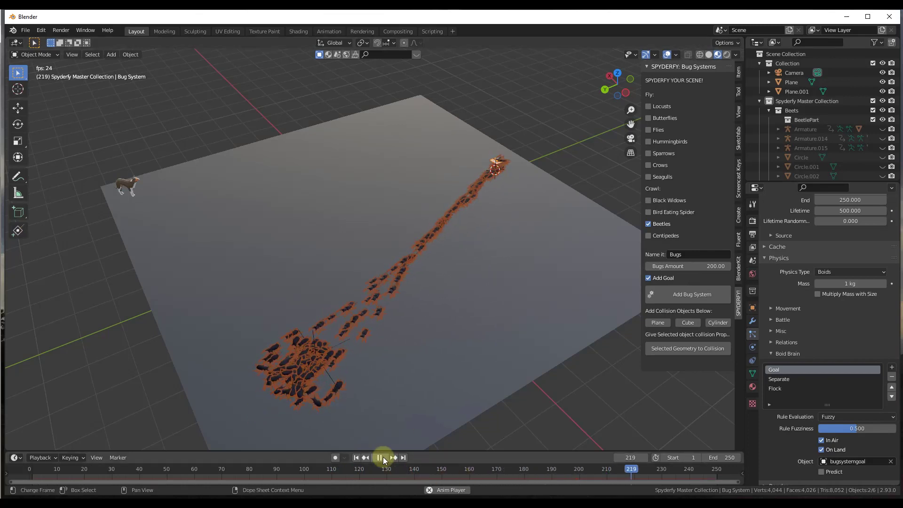
click(380, 457)
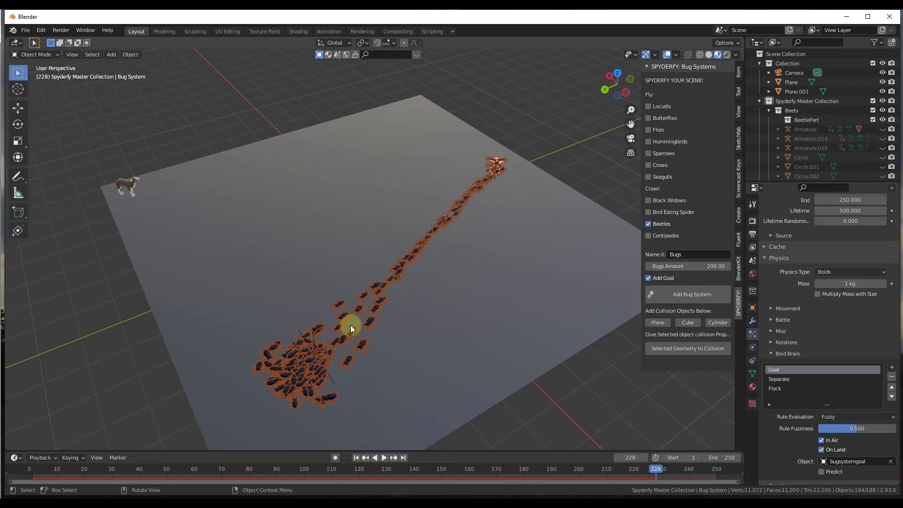
mouse_move(578, 144)
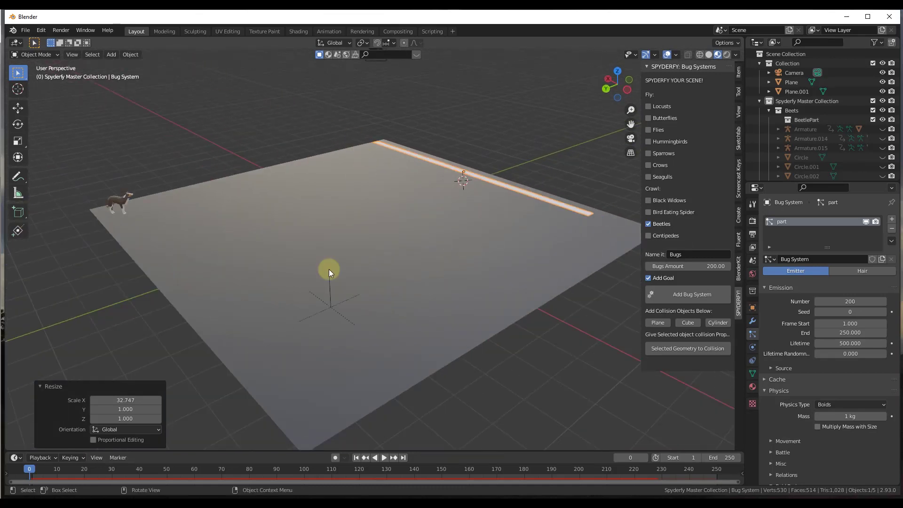
Play and pause to check beetles spawning along the stretched emitter strip
click(384, 457)
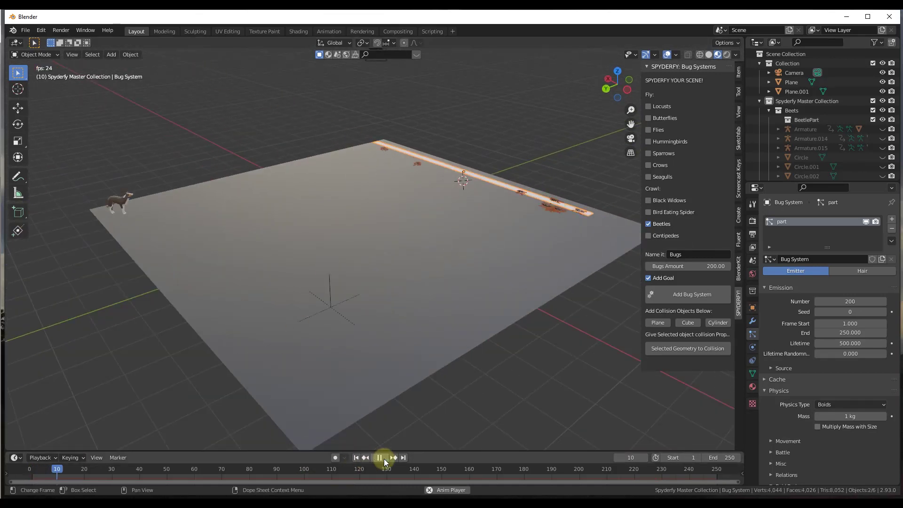
click(380, 457)
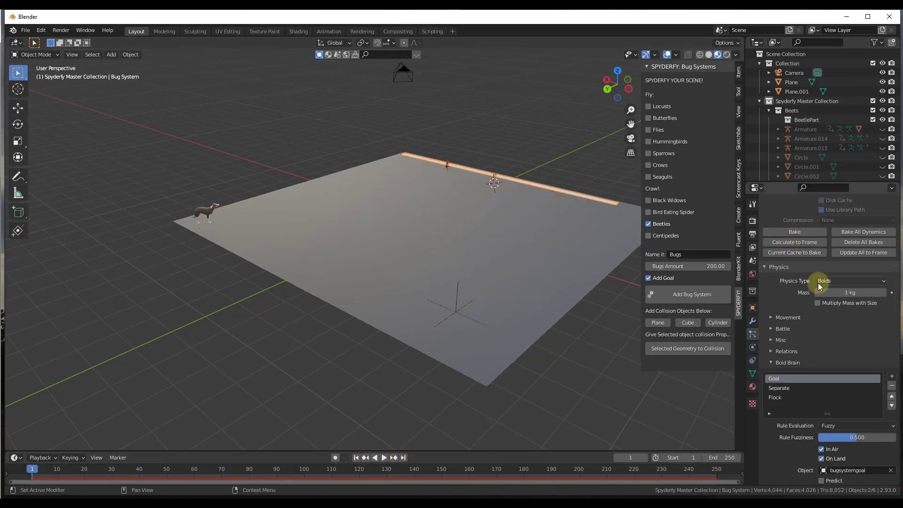
Tick Predict on the Goal rule and start playback
click(793, 231)
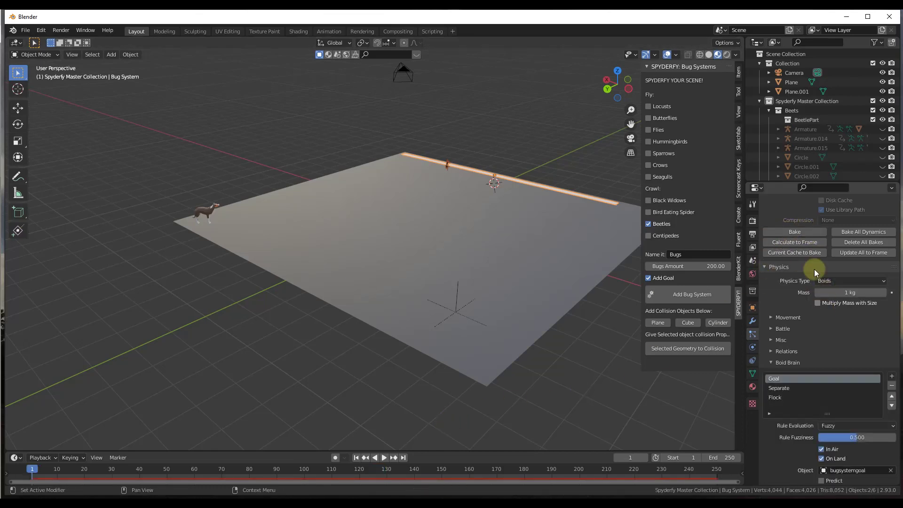
scroll(down, 3)
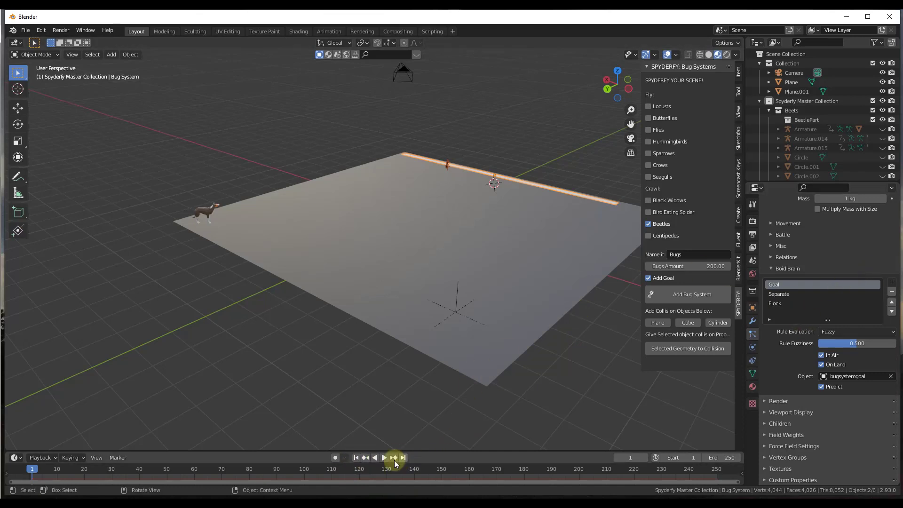
click(384, 457)
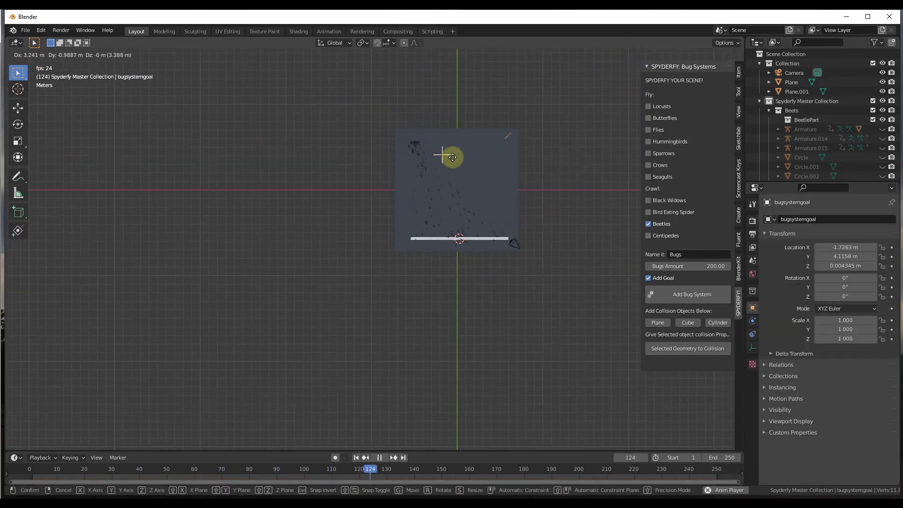
Drag the goal empty from the upper left toward the centre as beetles chase it
drag(451, 157, 485, 158)
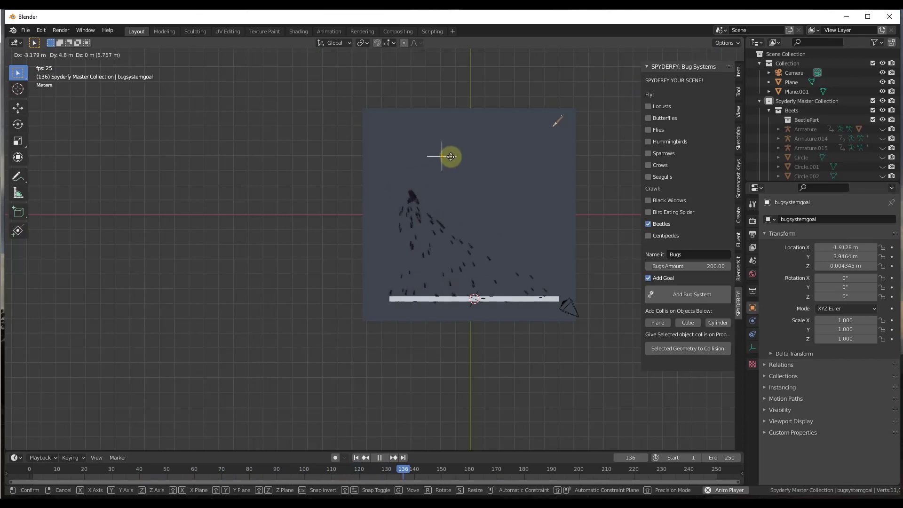
drag(451, 156, 530, 211)
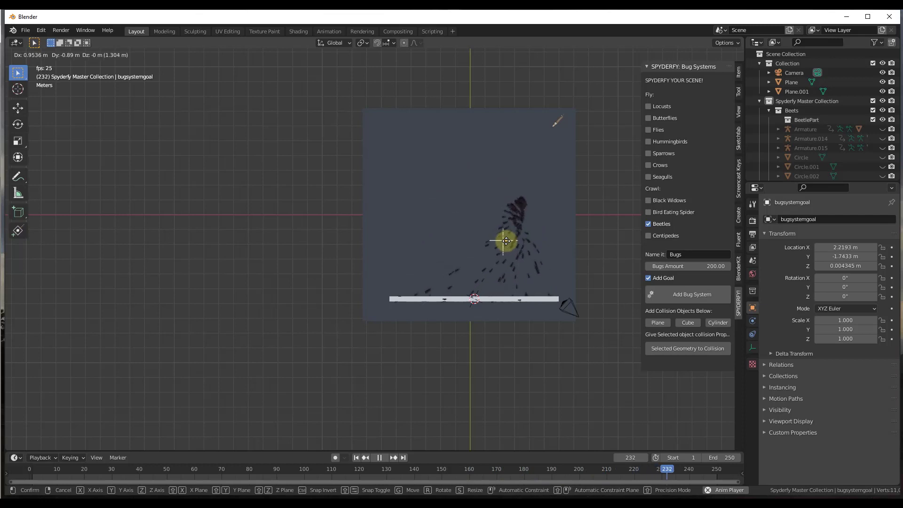
drag(506, 241, 425, 246)
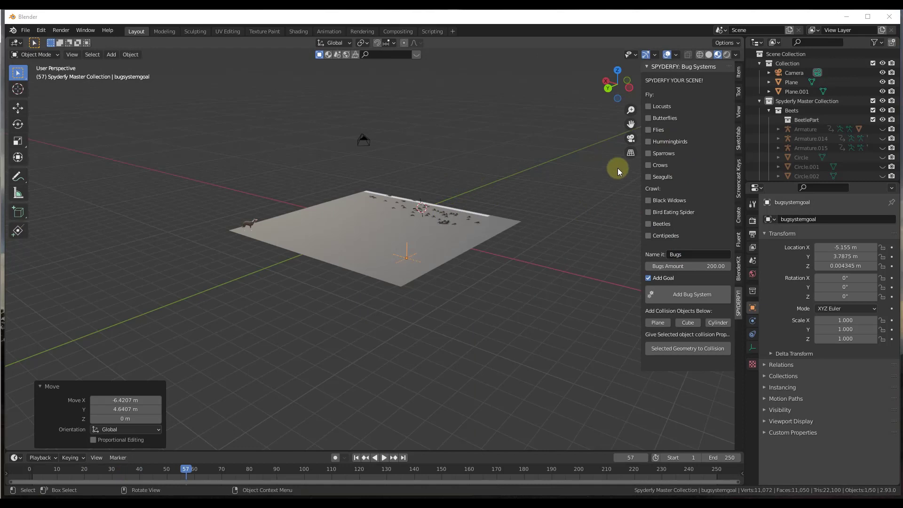
mouse_move(651, 206)
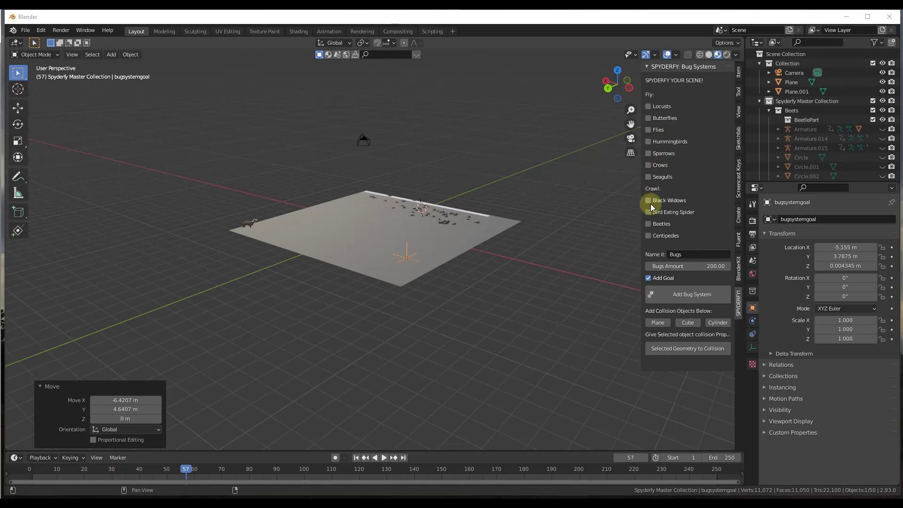
Tick Seagulls as the creature type and pan to empty space beside the plane
click(648, 177)
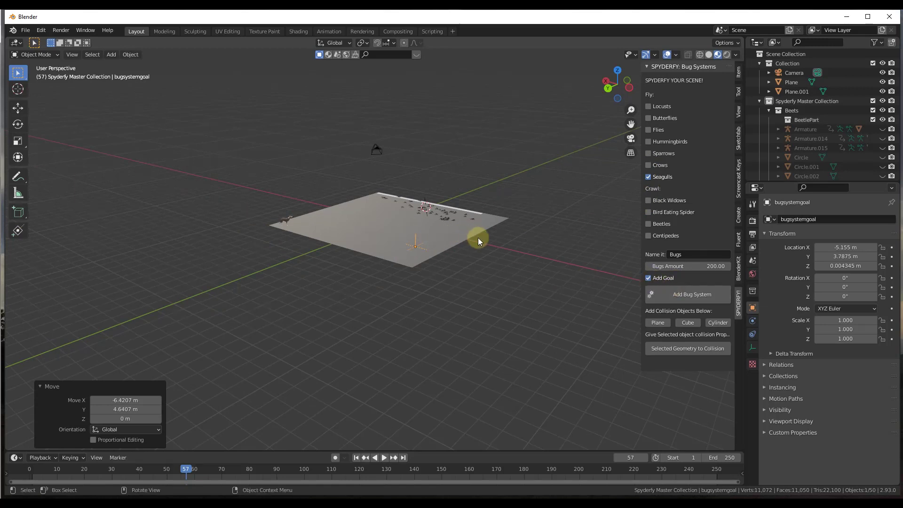
drag(478, 239, 512, 237)
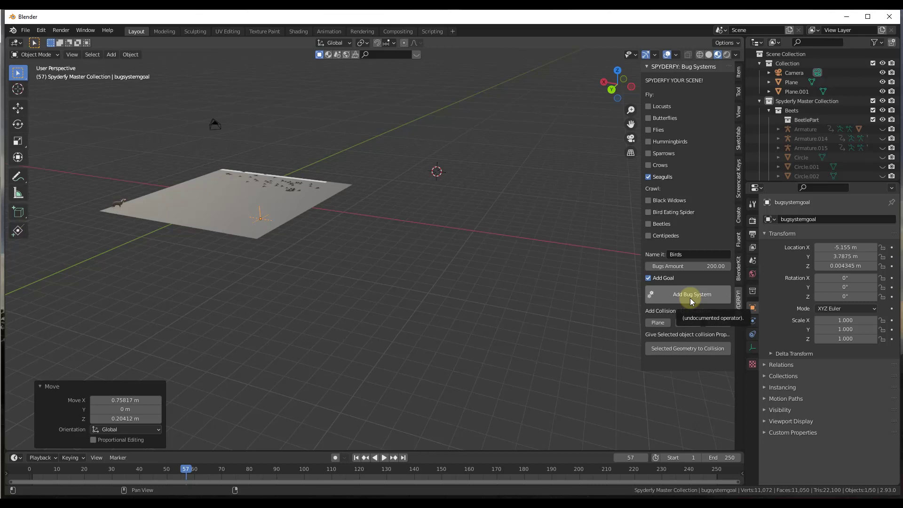
Add the seagull bug system, play the animation and select the birds' goal empty
click(688, 294)
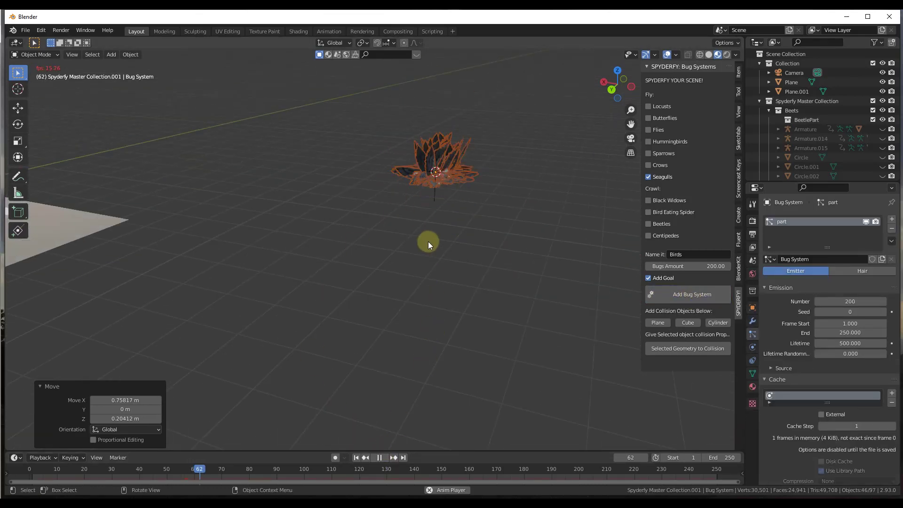
click(378, 456)
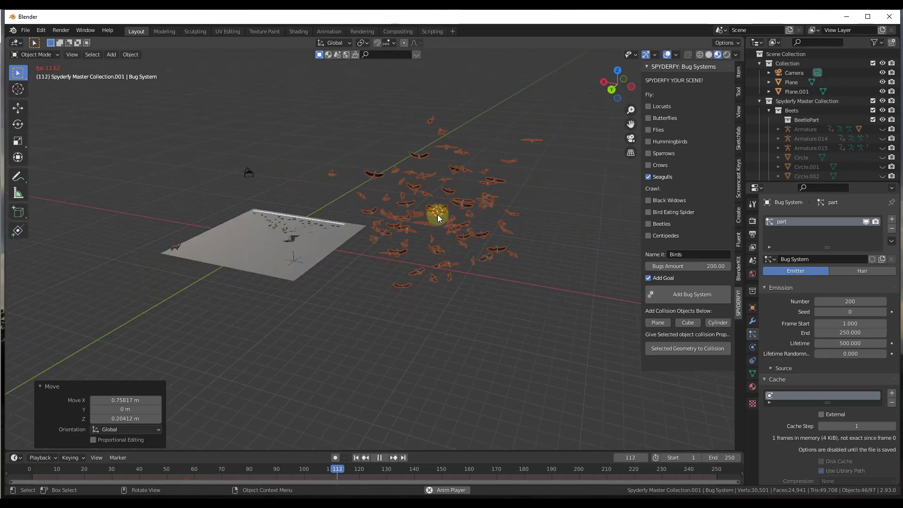
click(379, 457)
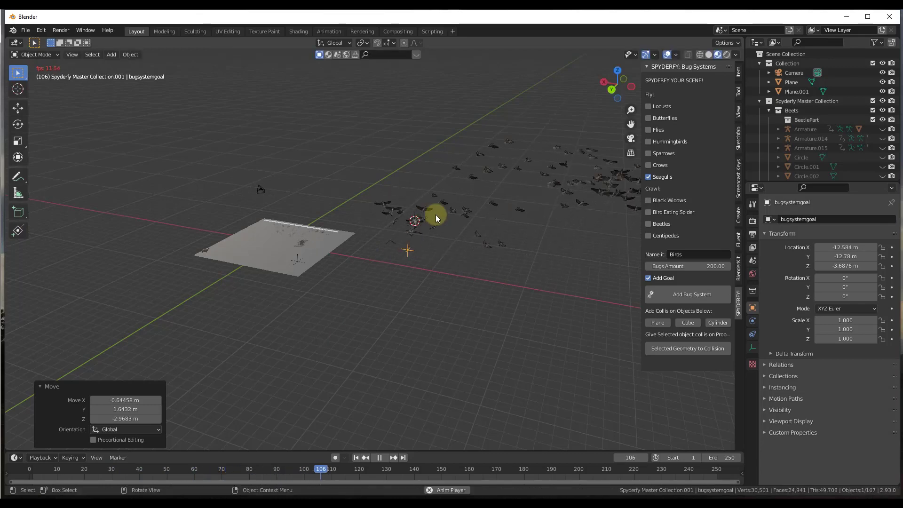
Watch the seagull flock fly, then pause the timeline playback
click(379, 457)
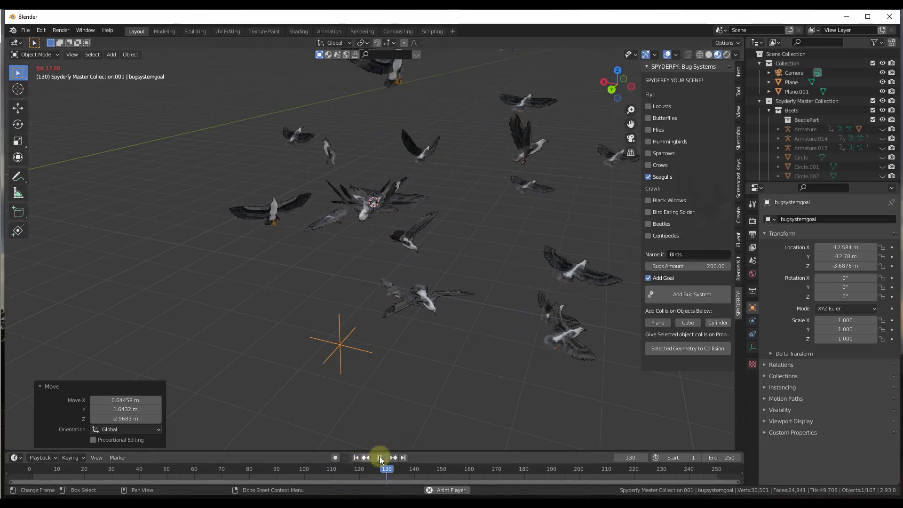
click(384, 457)
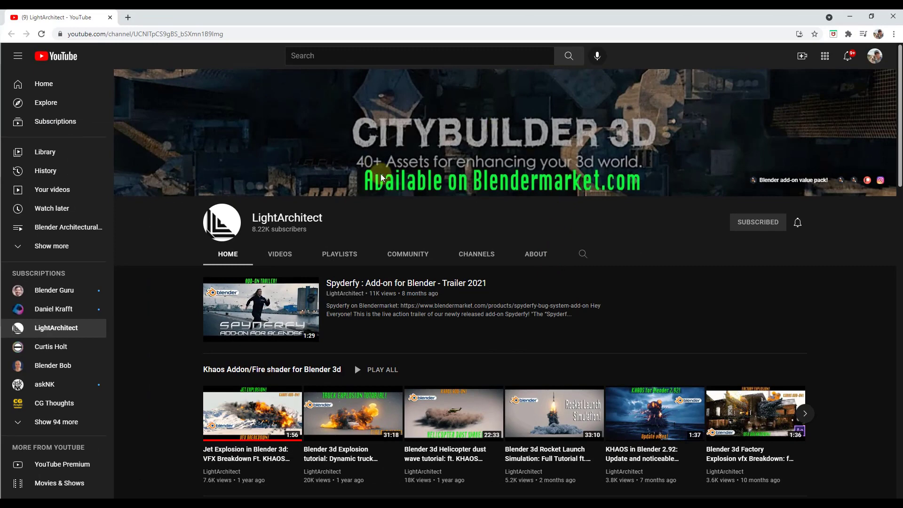
Scroll down LightArchitect's channel Home to the Spyderfy Add-on for Blender playlist and back
scroll(down, 3)
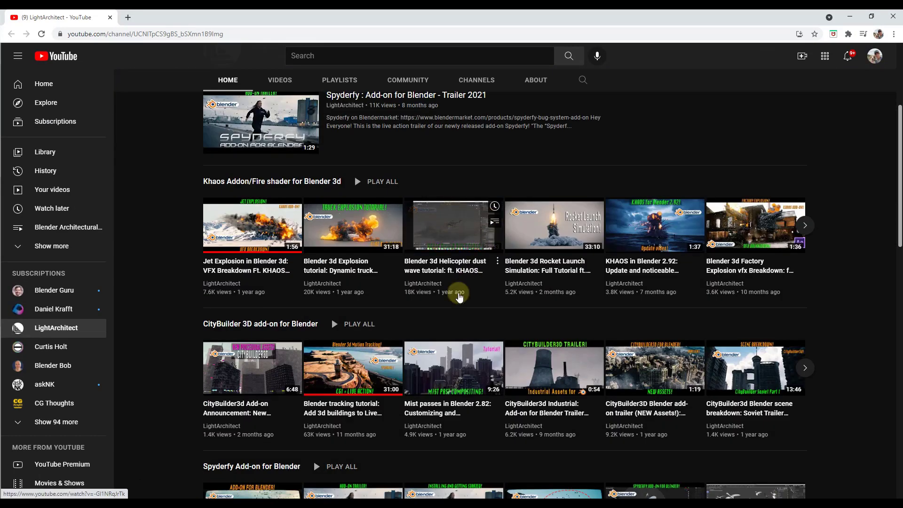
mouse_move(346, 369)
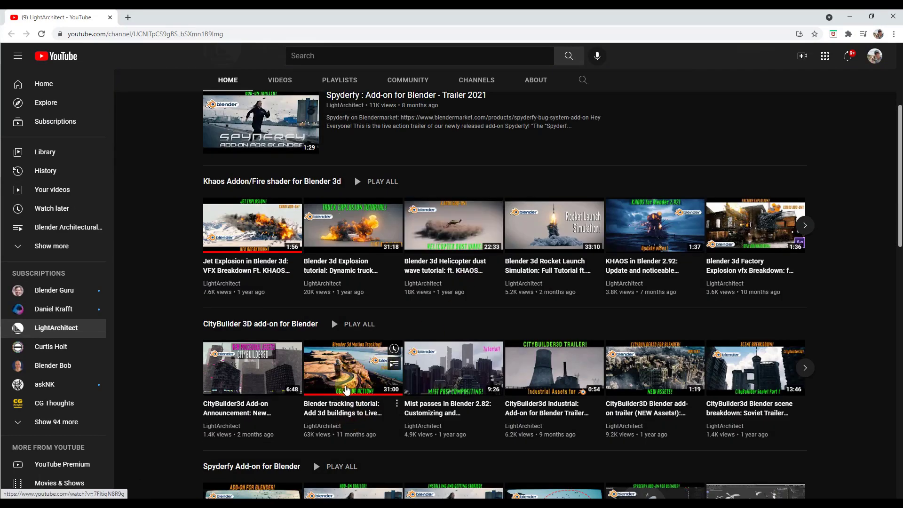
scroll(down, 3)
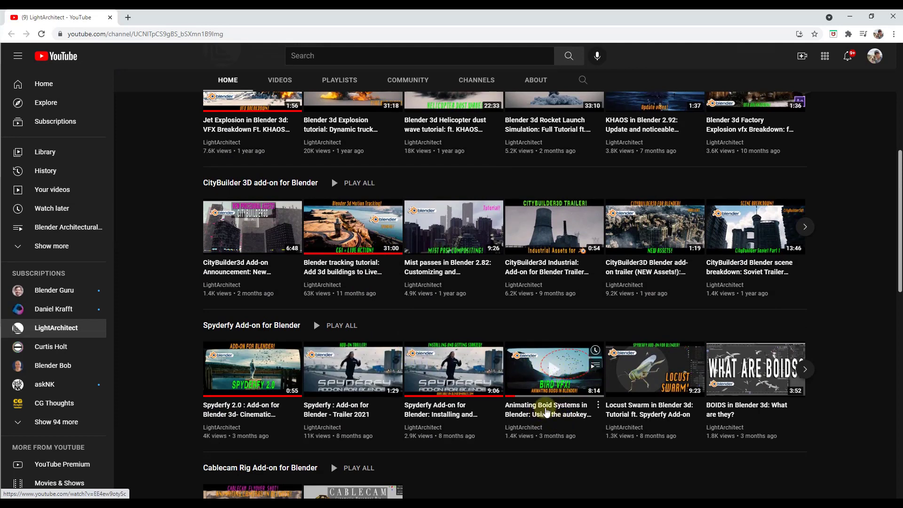
mouse_move(574, 364)
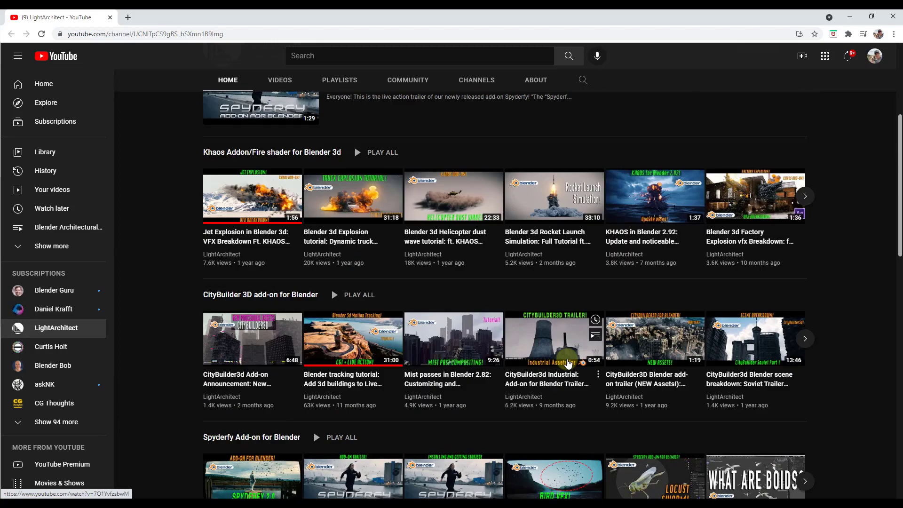
scroll(up, 3)
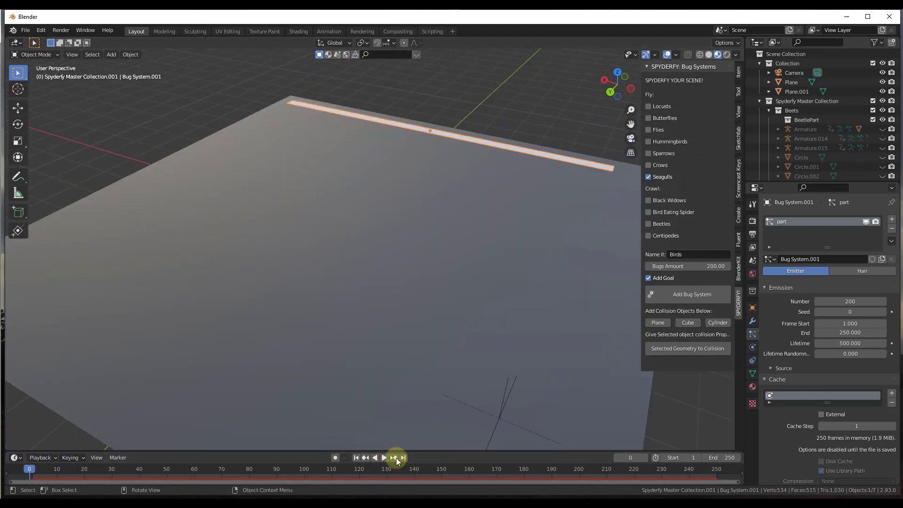
Play and pause the beetle simulation, then drag the beetles' render Scale to 0.4
click(385, 458)
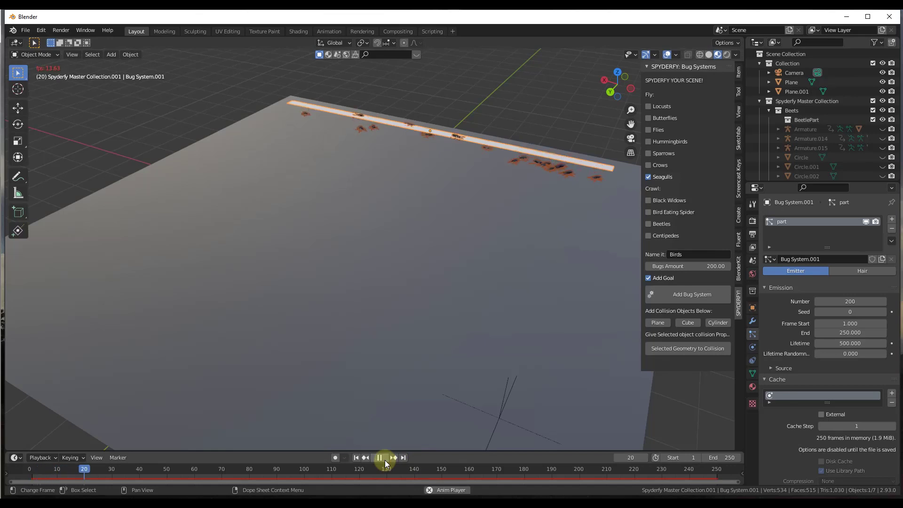
click(380, 457)
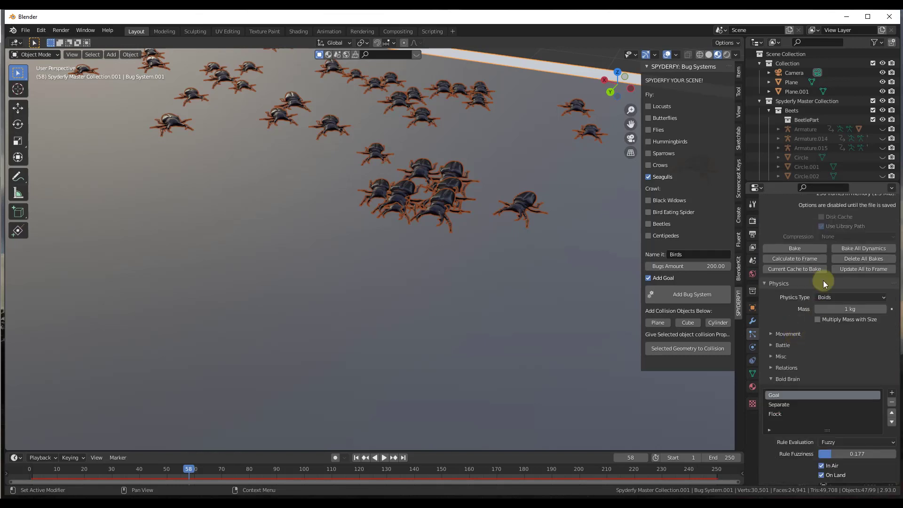
mouse_move(798, 334)
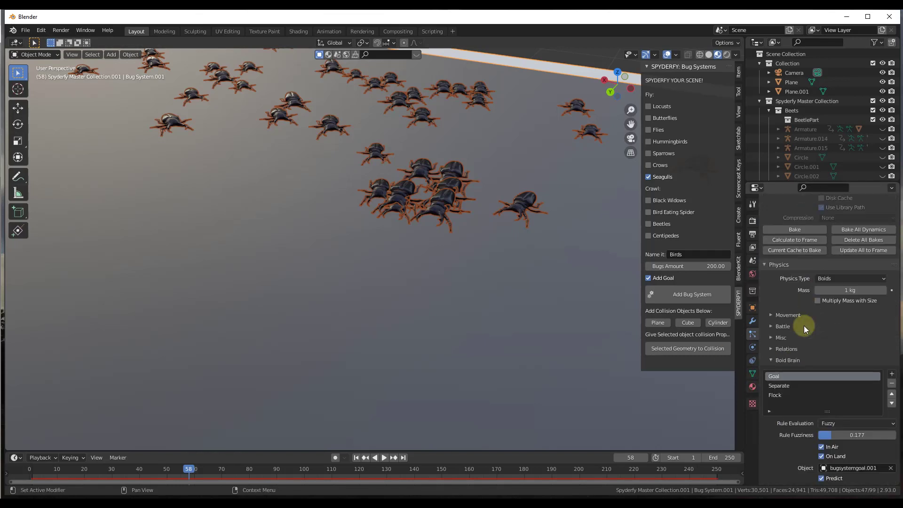
scroll(down, 3)
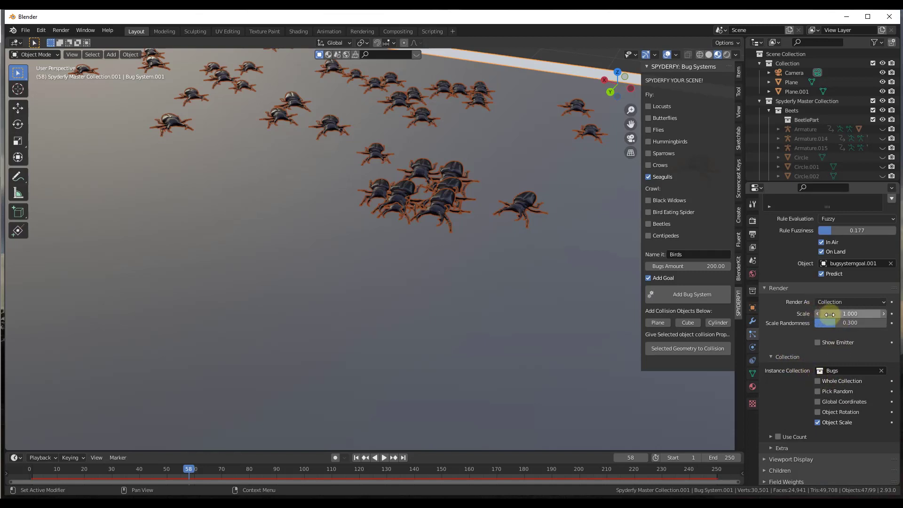
drag(849, 313, 821, 313)
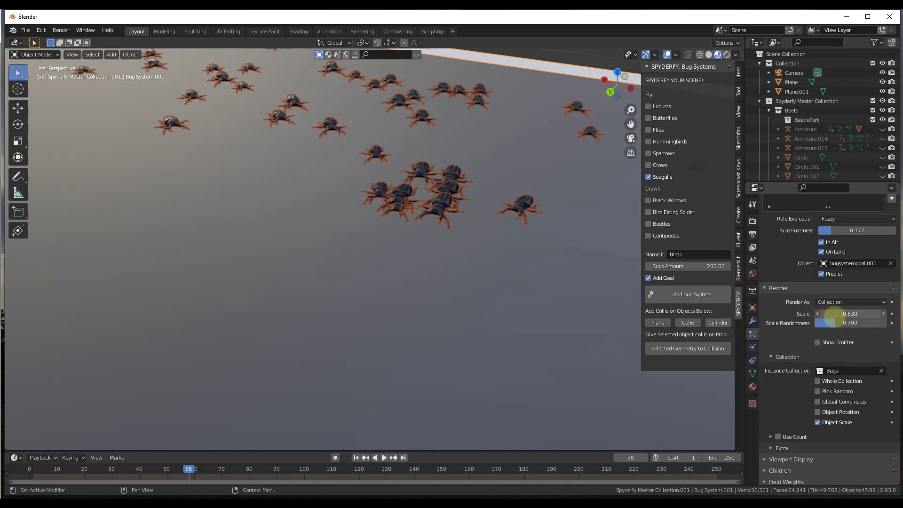
drag(853, 313, 818, 314)
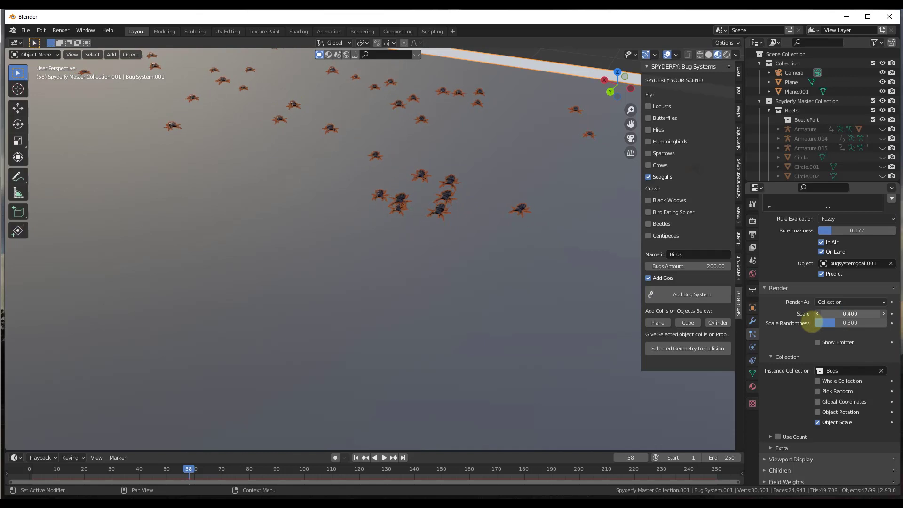
drag(838, 323, 875, 323)
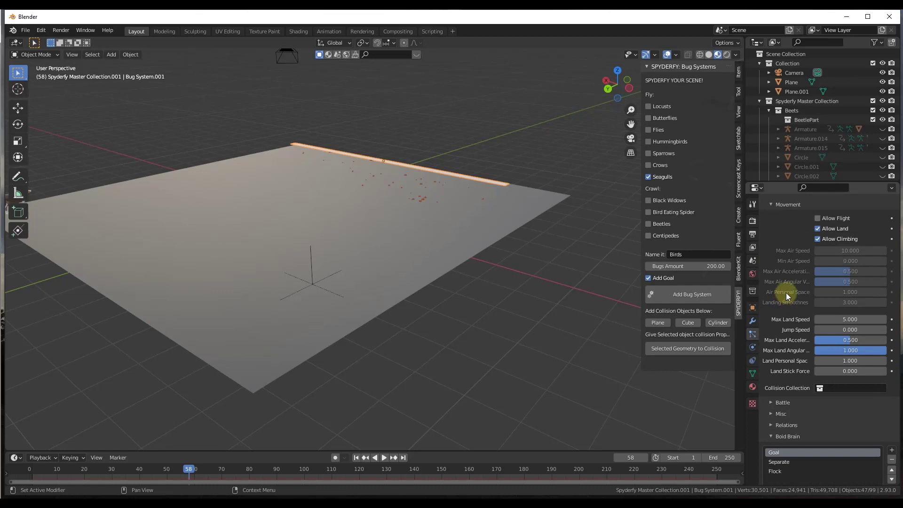
mouse_move(839, 339)
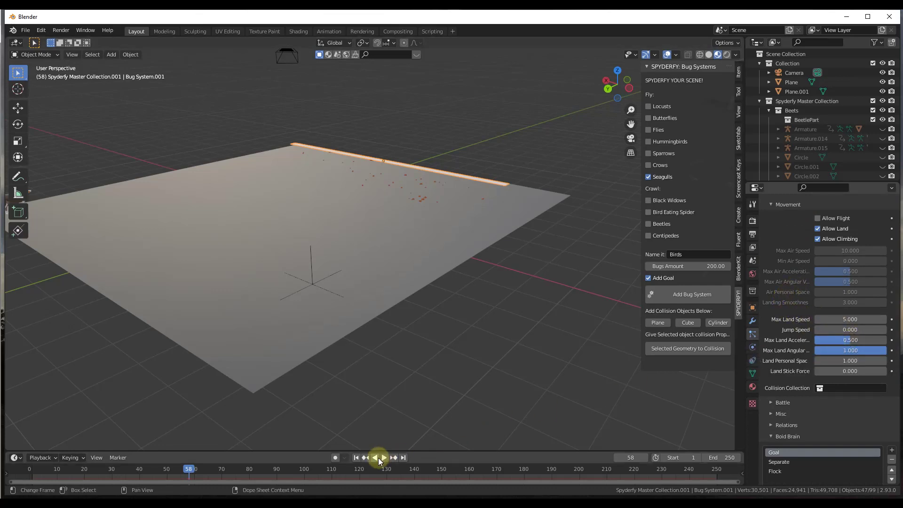
Change the beetles' Max Land Speed from 5 to 3 and replay the swarm
click(385, 458)
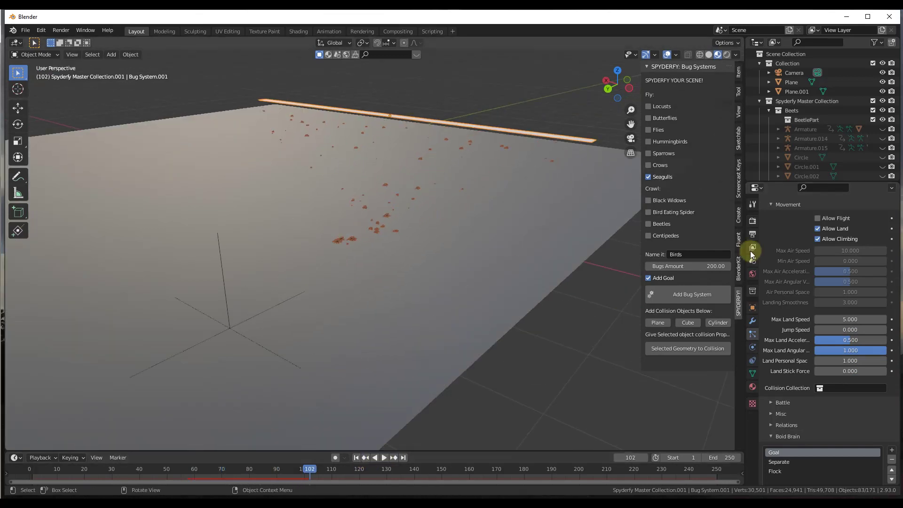
double_click(850, 319)
text(3.000)
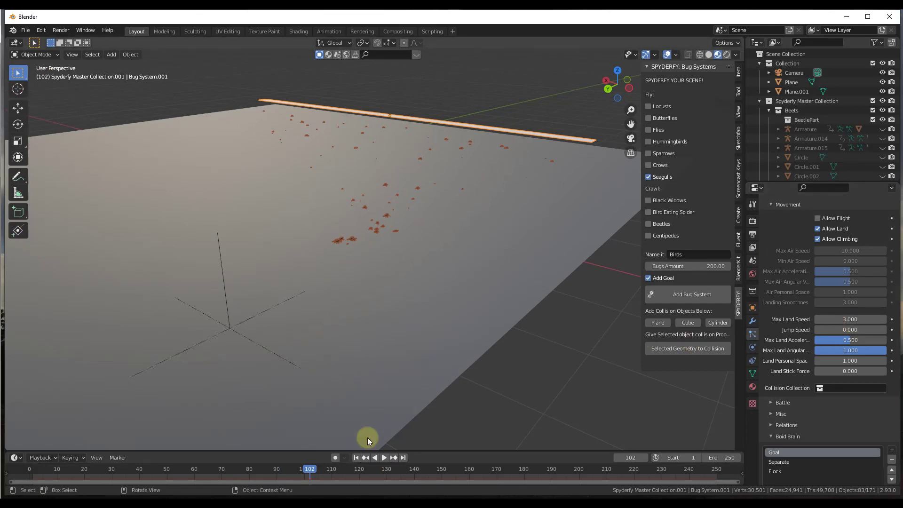
click(384, 457)
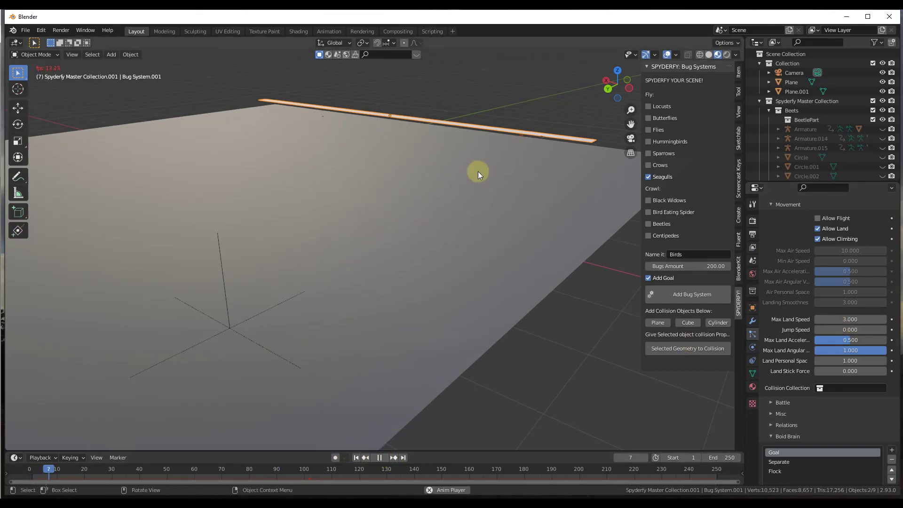